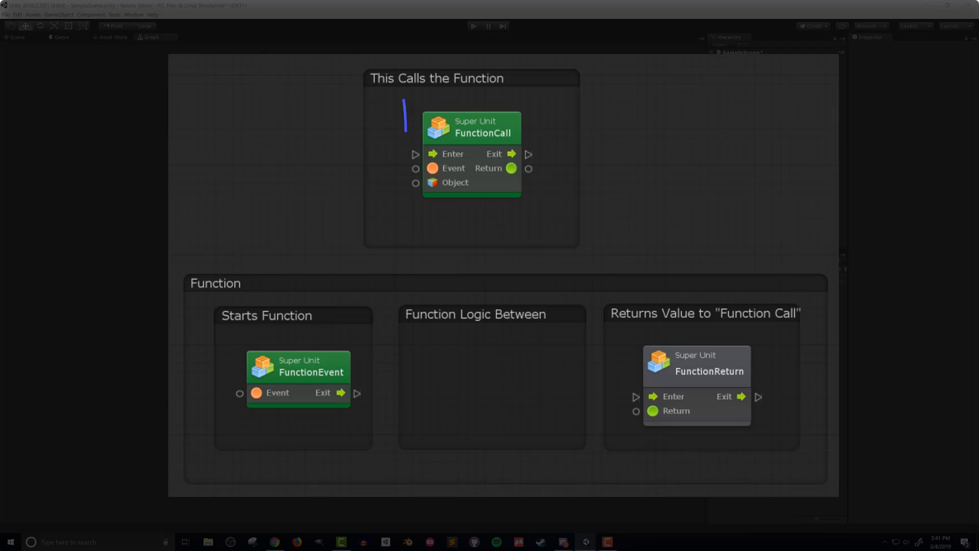
Select the empty Super Units folder under Macros and bring up its Create menu
{"action": "left_click", "coordinate": [471, 127]}
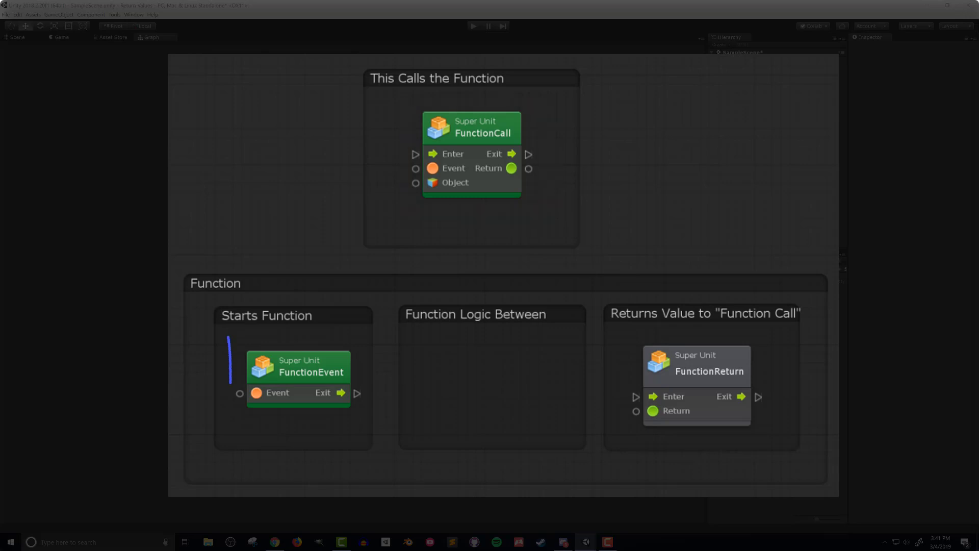
{"action": "left_click", "coordinate": [297, 367]}
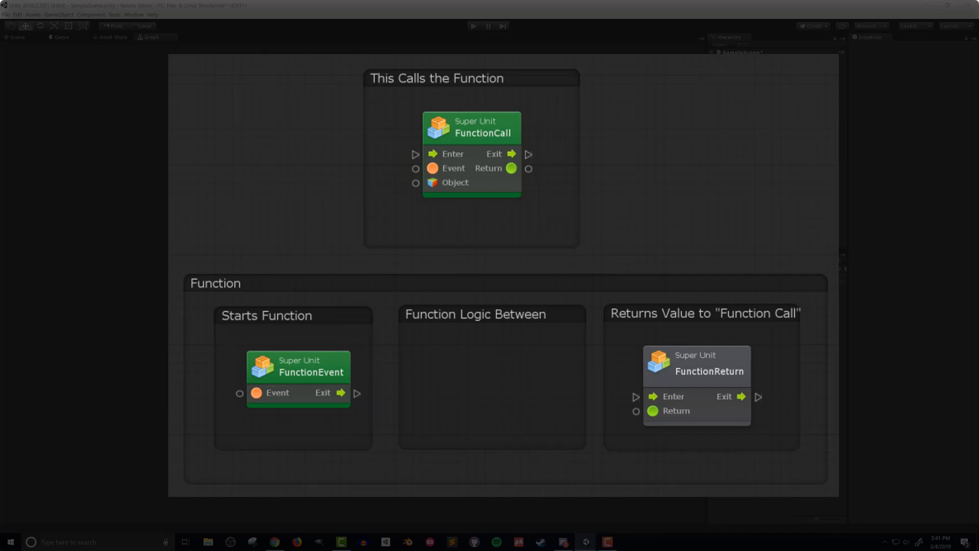
{"action": "left_click", "coordinate": [695, 365]}
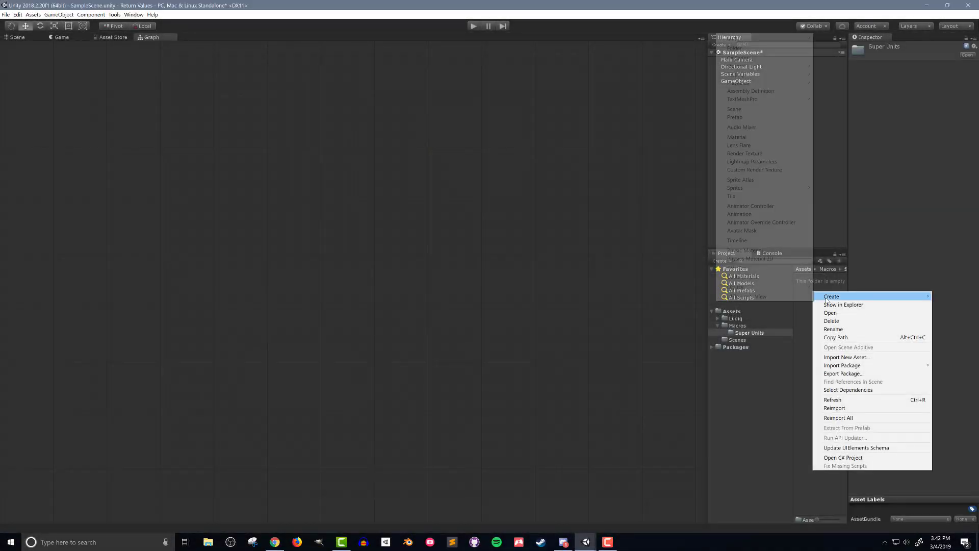
Make macro FunctionCall with Enter control input, string Event, and GameObject Object value inputs
{"action": "left_click", "coordinate": [831, 296]}
{"action": "type", "text": "FunctionCall"}
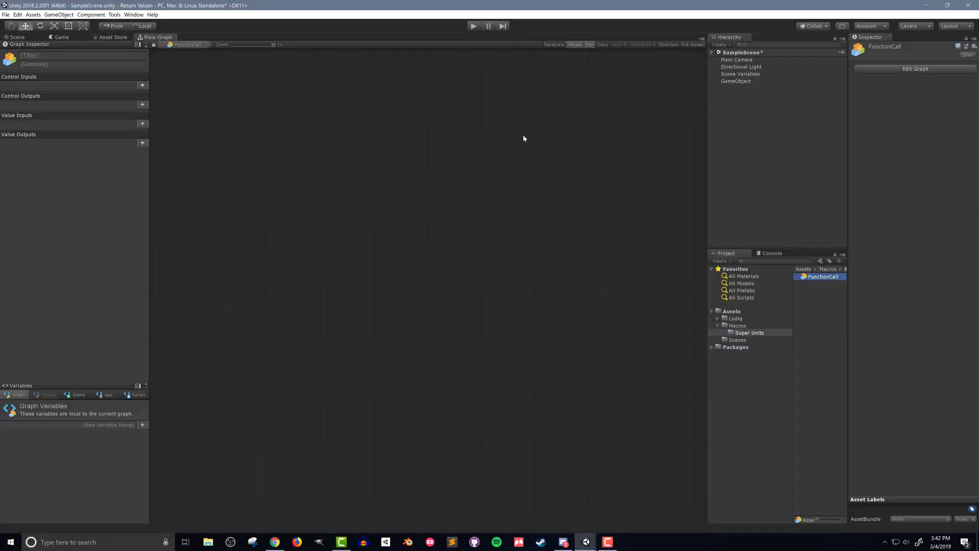
{"action": "left_click", "coordinate": [525, 138]}
{"action": "type", "text": "Enter"}
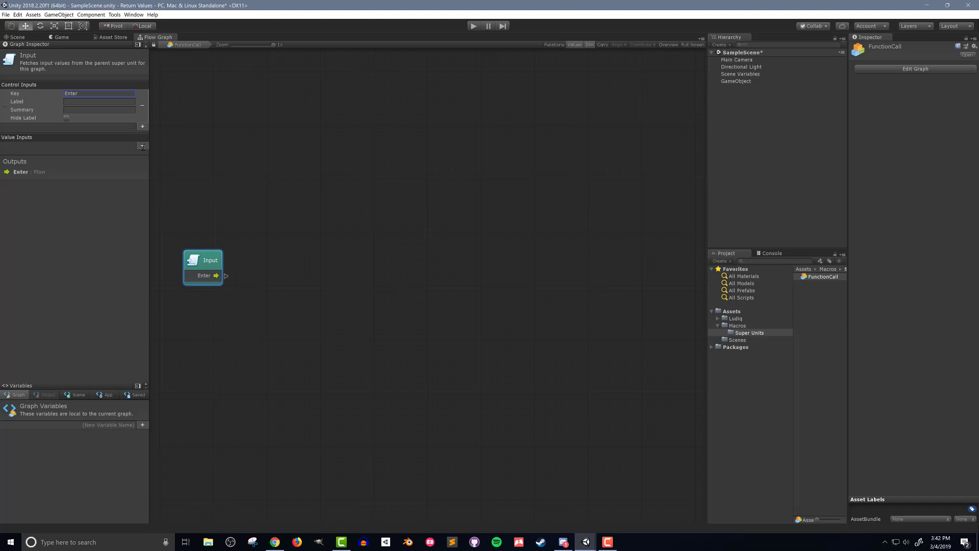
{"action": "left_click", "coordinate": [142, 146]}
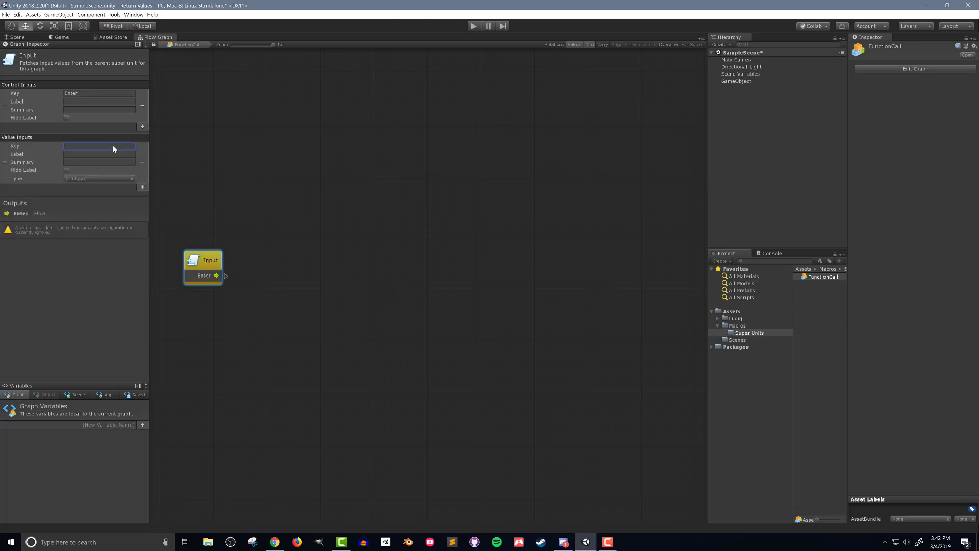
{"action": "type", "text": "Event"}
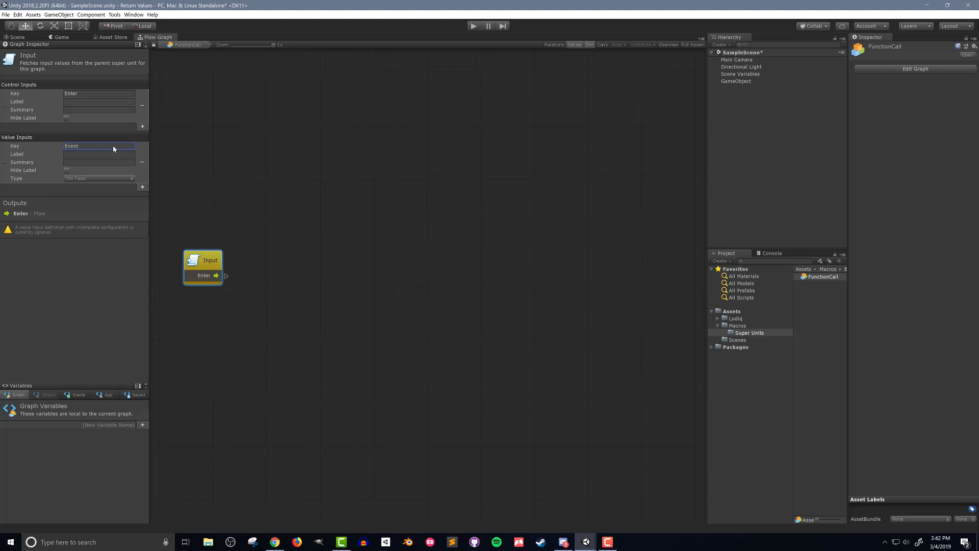
{"action": "left_click", "coordinate": [98, 178]}
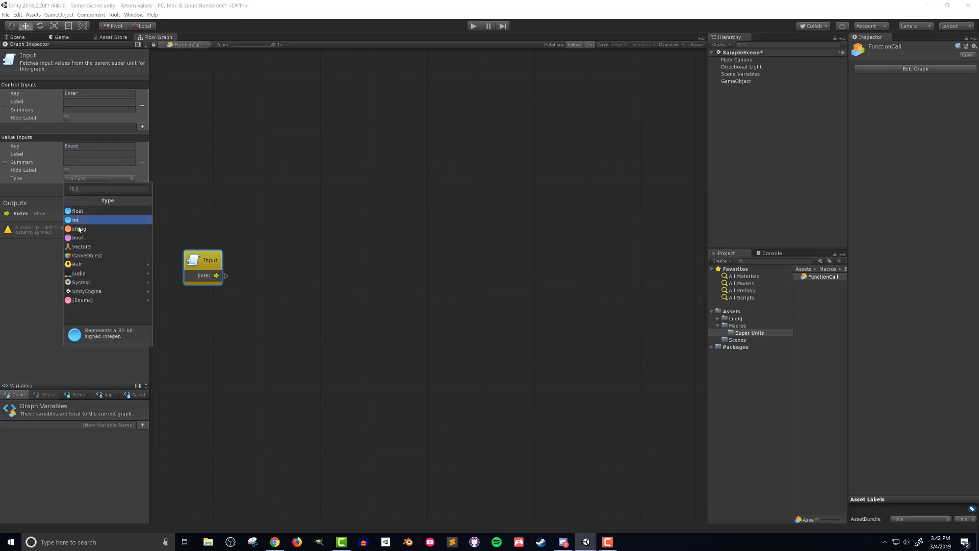
{"action": "left_click", "coordinate": [78, 229]}
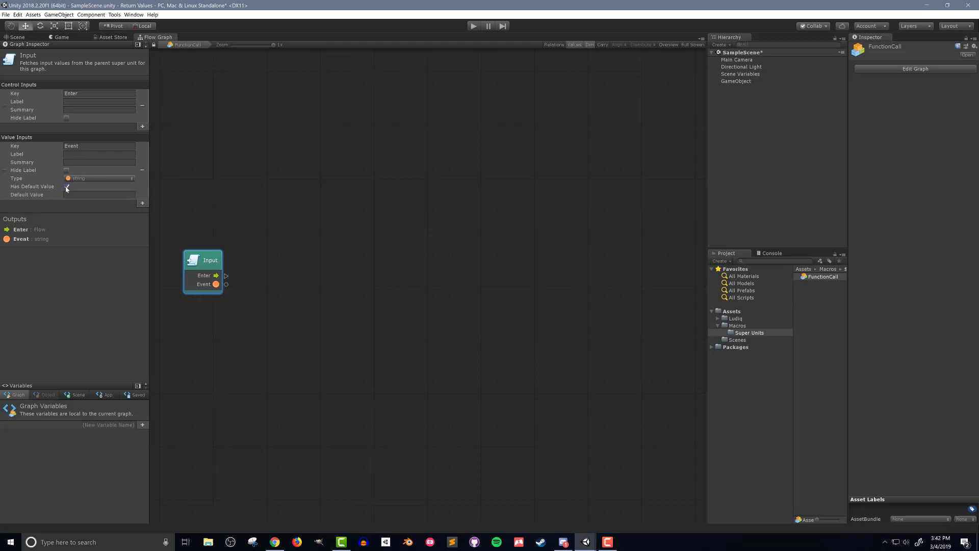
{"action": "left_click", "coordinate": [67, 186]}
{"action": "type", "text": "Object"}
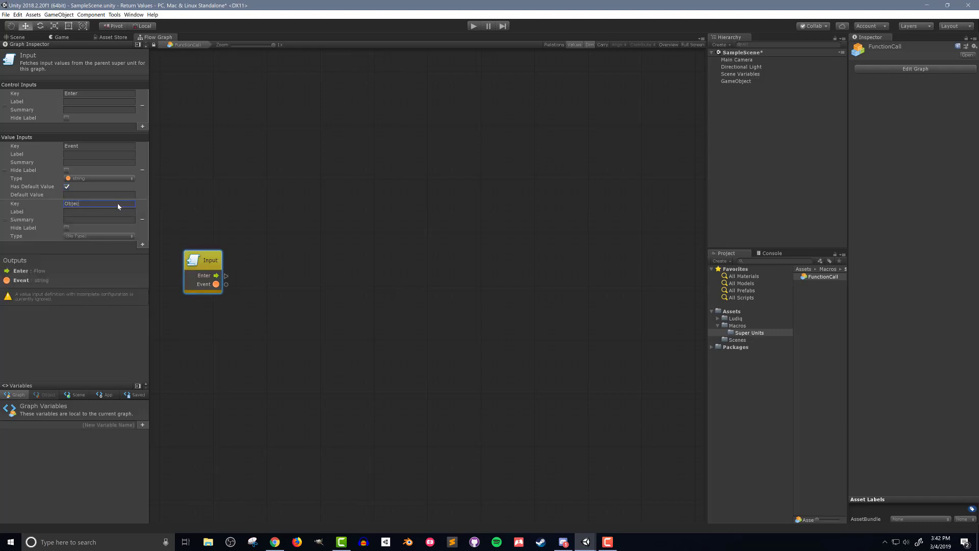
{"action": "left_click", "coordinate": [99, 236]}
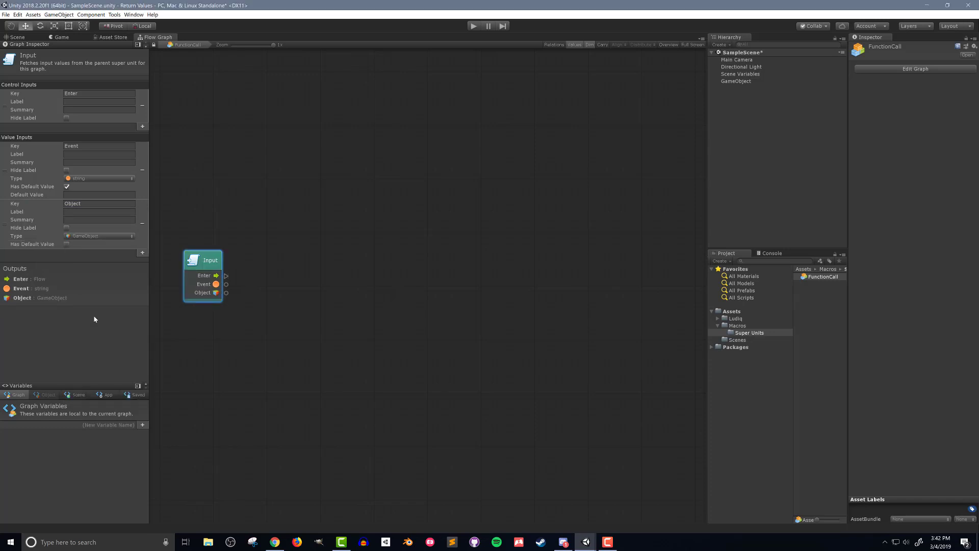
{"action": "mouse_move", "coordinate": [535, 279]}
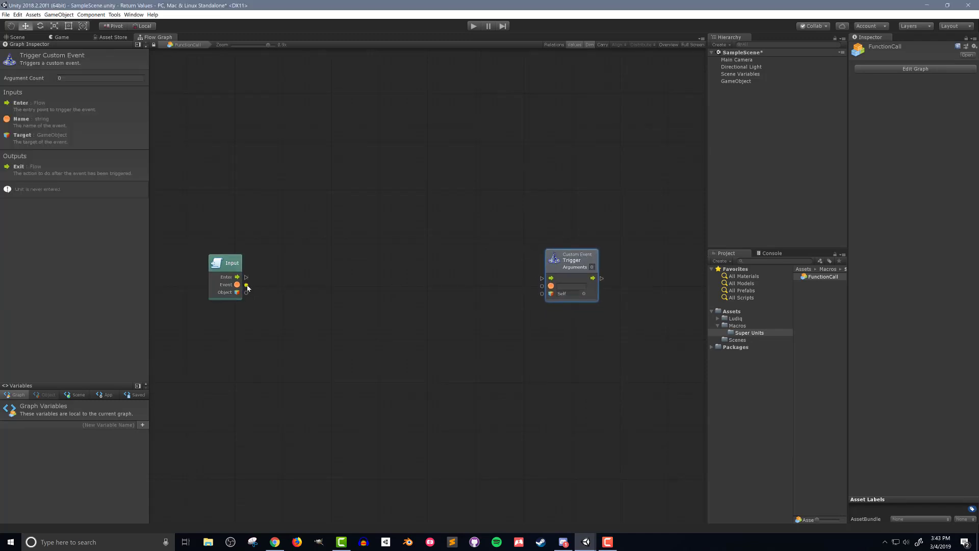
Connect the Input's Event string to the Trigger Custom Event's name port
{"action": "left_click_drag", "start_coordinate": [238, 291], "coordinate": [542, 294]}
{"action": "type", "text": "2"}
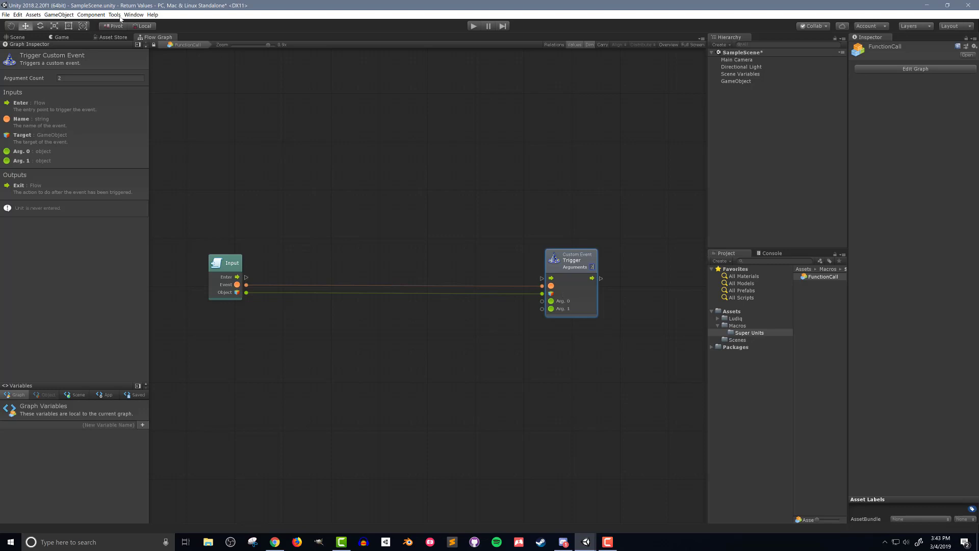
In the Unit Options Wizard, advance past assemblies and add GUID to the type options
{"action": "left_click", "coordinate": [116, 14]}
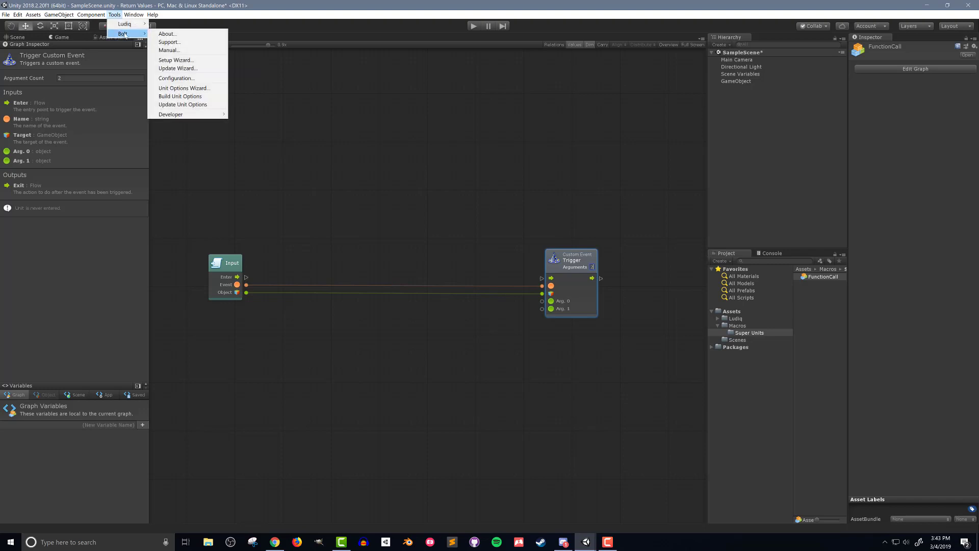
{"action": "mouse_move", "coordinate": [209, 87]}
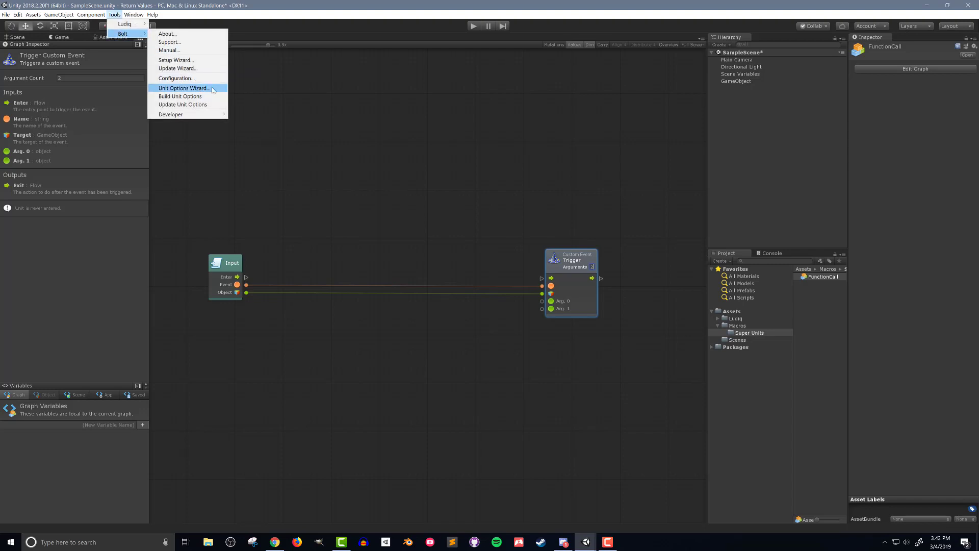
{"action": "left_click", "coordinate": [183, 88]}
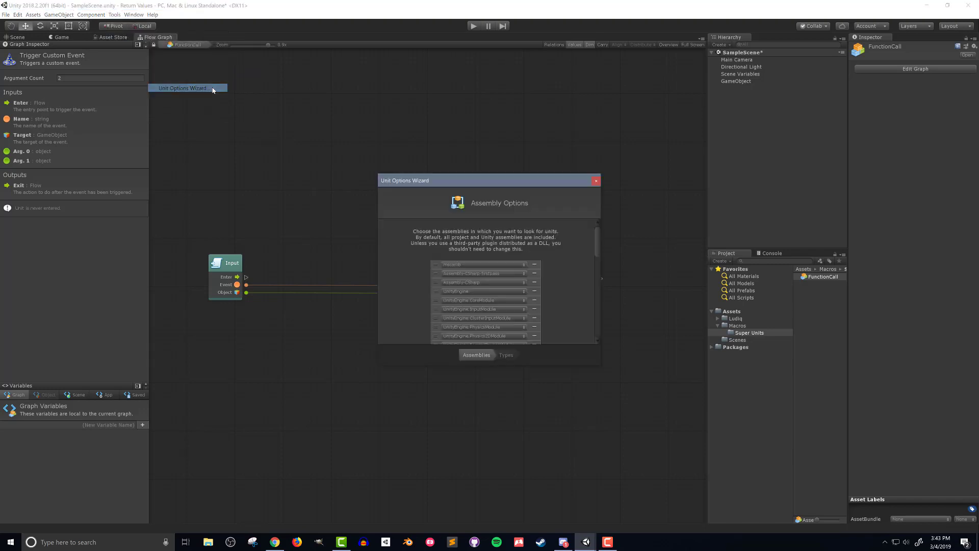
{"action": "scroll", "scroll_direction": "down", "scroll_amount": 3}
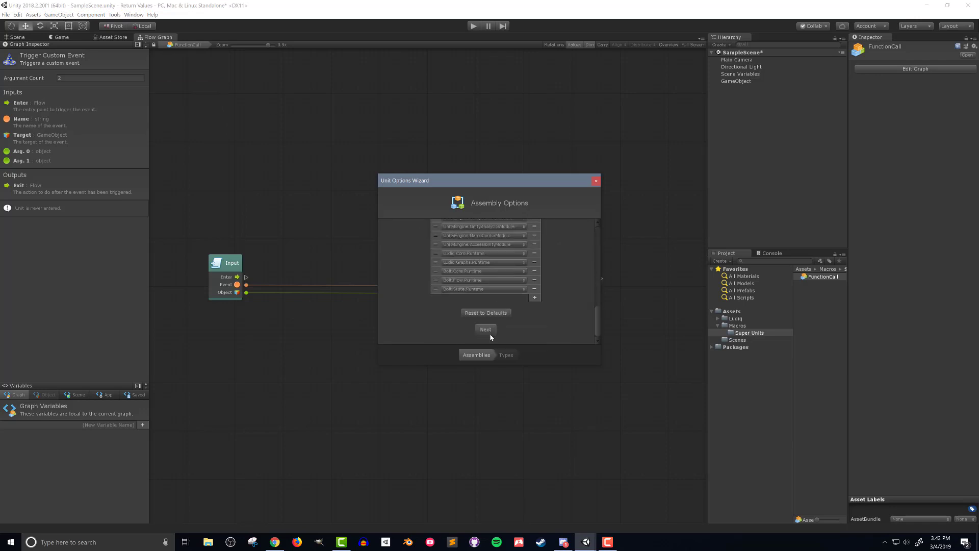
{"action": "left_click", "coordinate": [485, 329]}
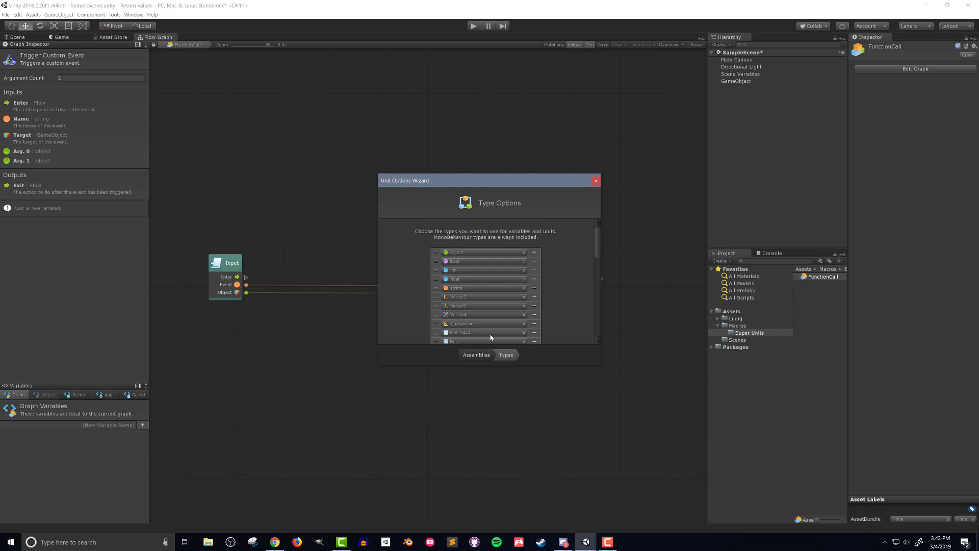
{"action": "scroll", "scroll_direction": "down", "scroll_amount": 3}
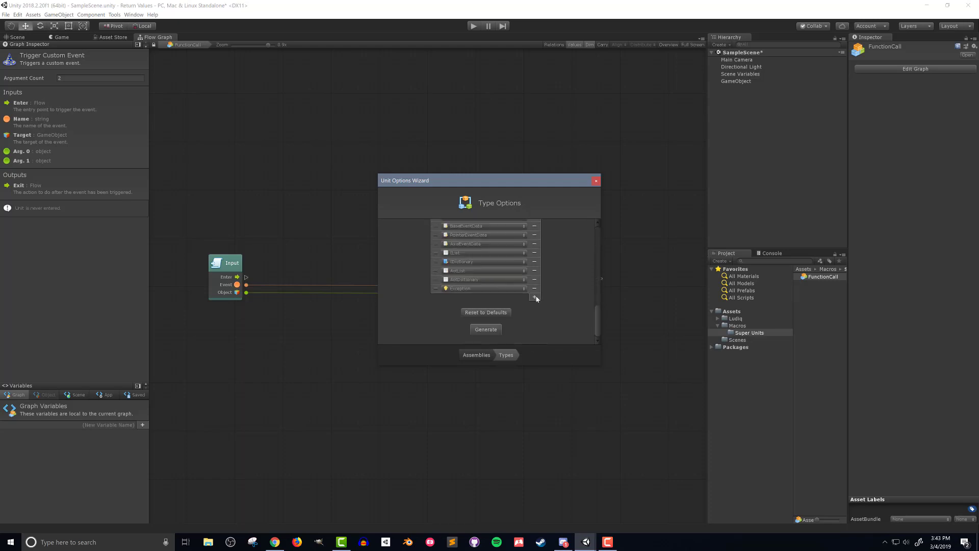
{"action": "left_click", "coordinate": [534, 298]}
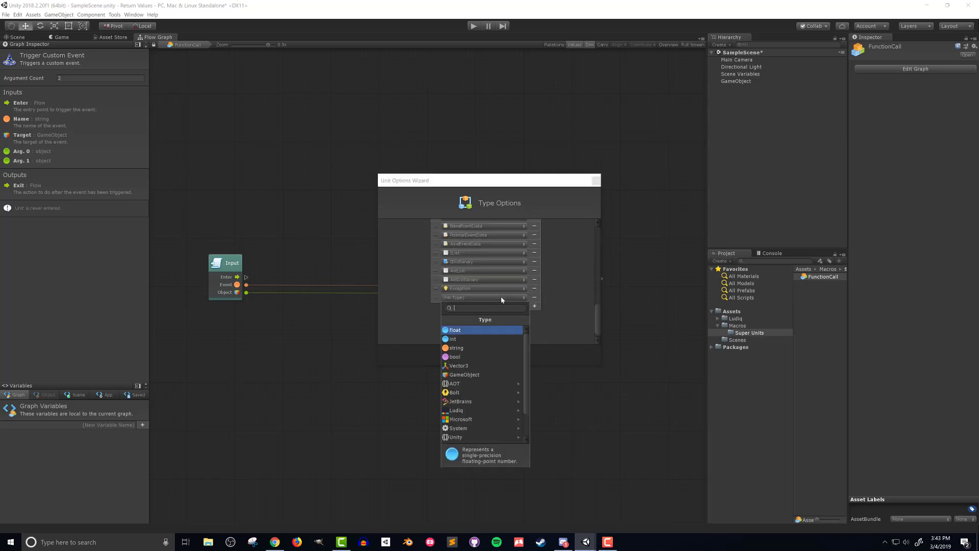
{"action": "type", "text": "GUID"}
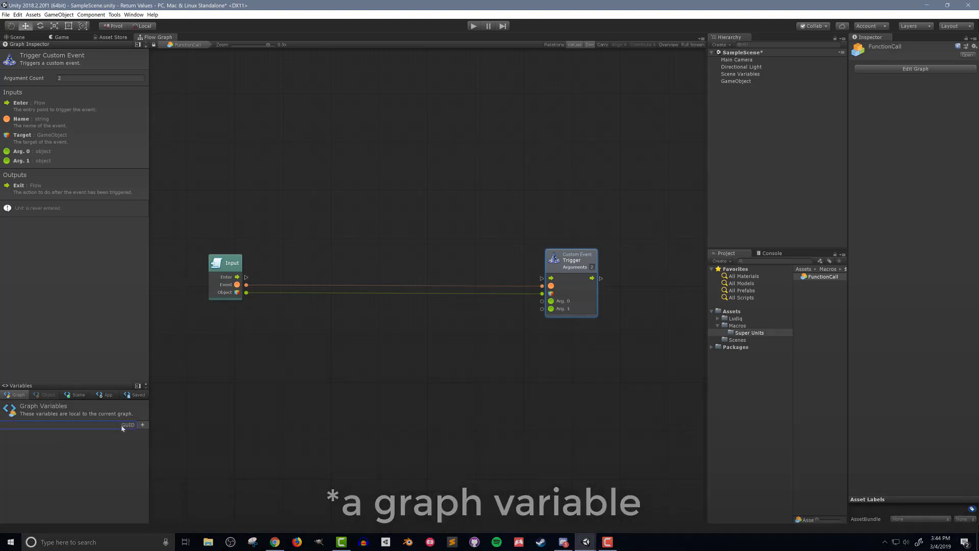
Add a GUID graph variable, wire Not Null to the trigger, and arrange the Get Variable units
{"action": "left_click", "coordinate": [143, 424]}
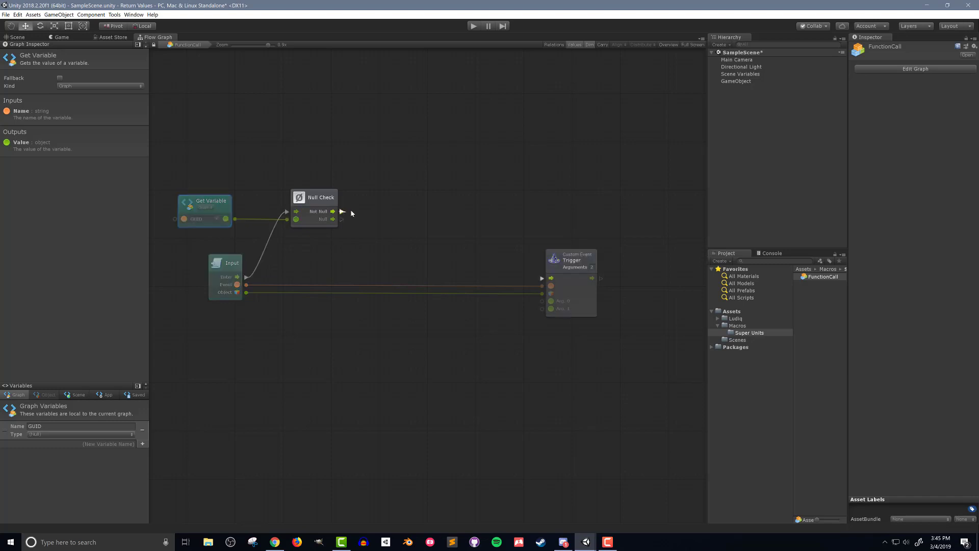
{"action": "left_click_drag", "start_coordinate": [333, 211], "coordinate": [542, 278]}
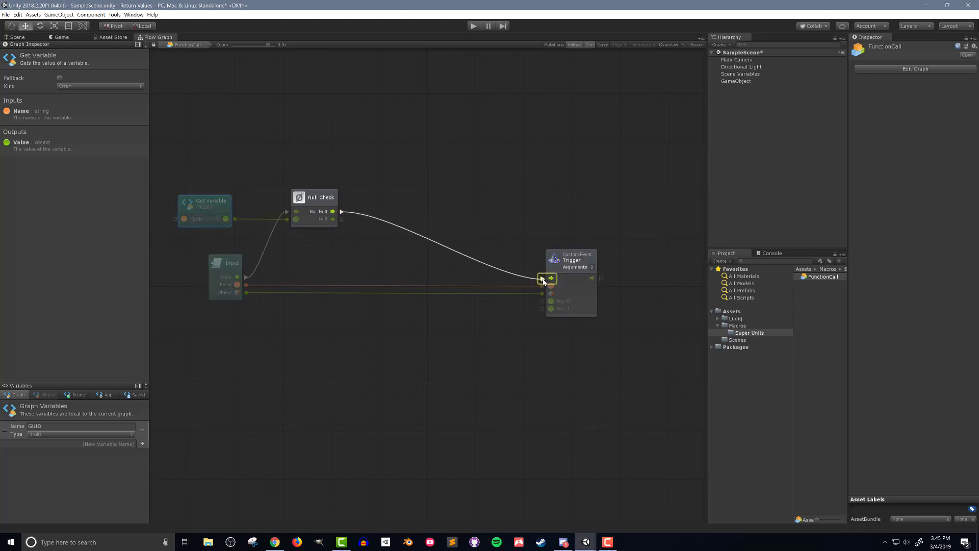
{"action": "left_click", "coordinate": [205, 208]}
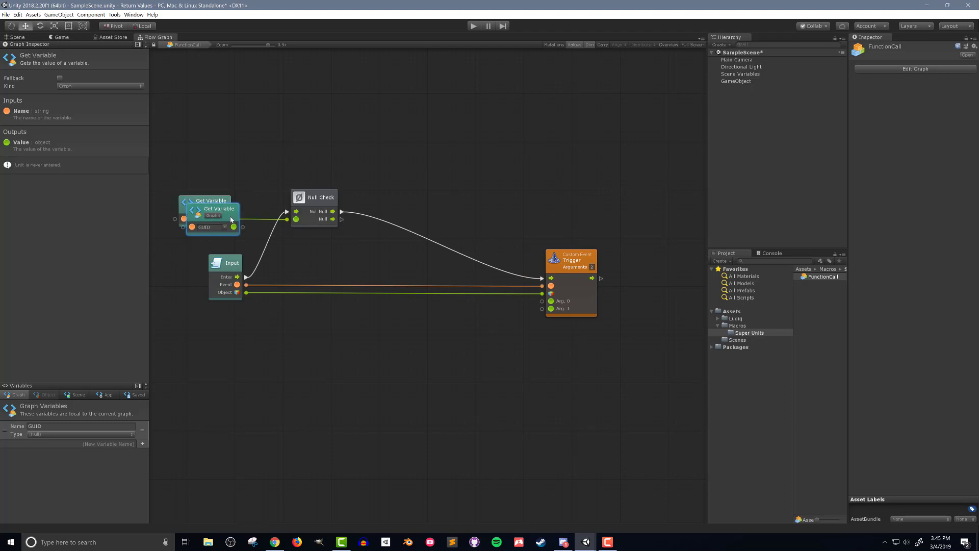
{"action": "left_click_drag", "start_coordinate": [219, 208], "coordinate": [422, 329]}
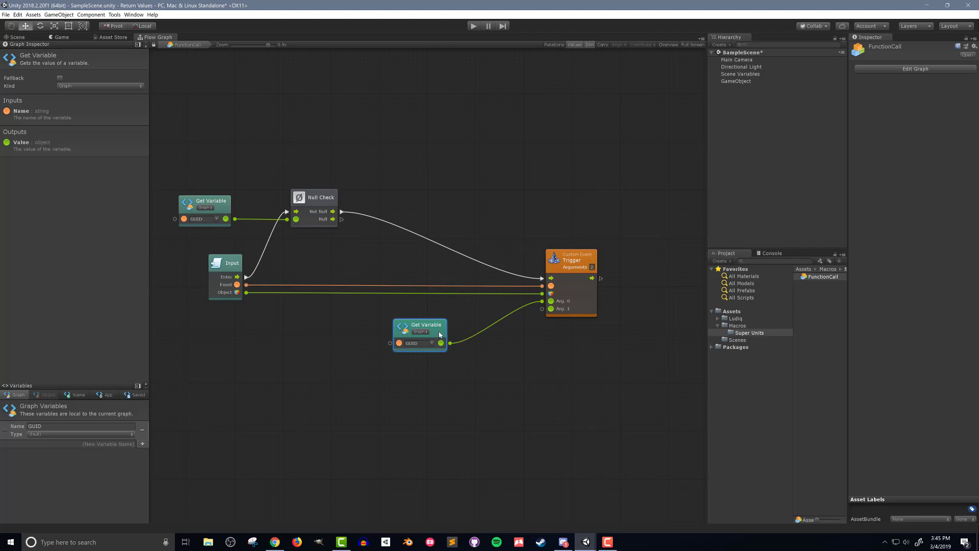
{"action": "left_click_drag", "start_coordinate": [420, 331], "coordinate": [419, 316]}
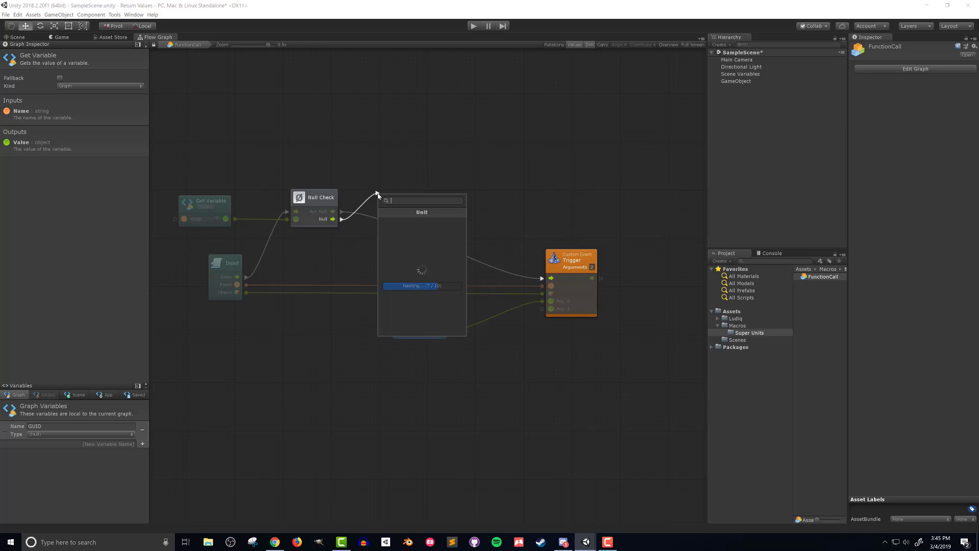
From the Null branch, add Guid.NewGuid, convert it with ToString, and store it in GUID
{"action": "type", "text": "guid"}
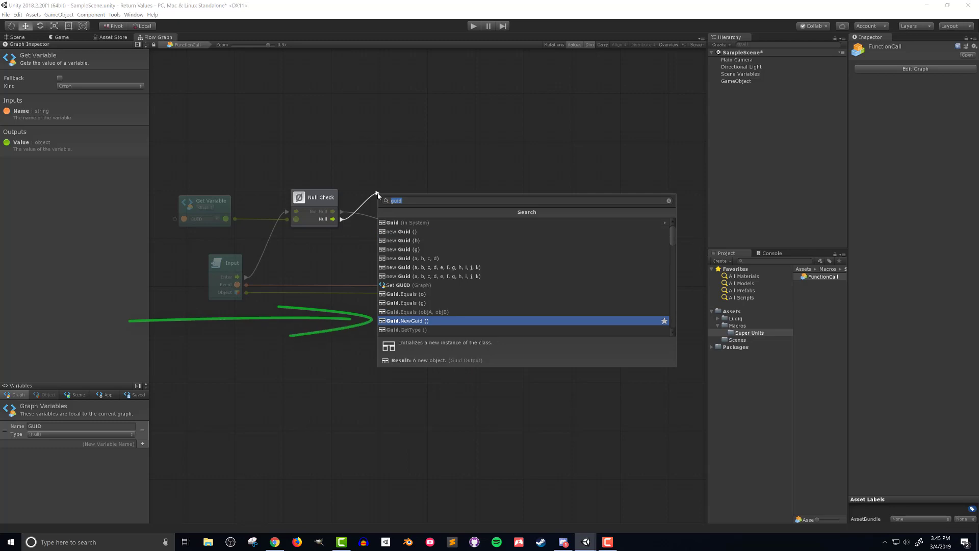
{"action": "left_click", "coordinate": [405, 320]}
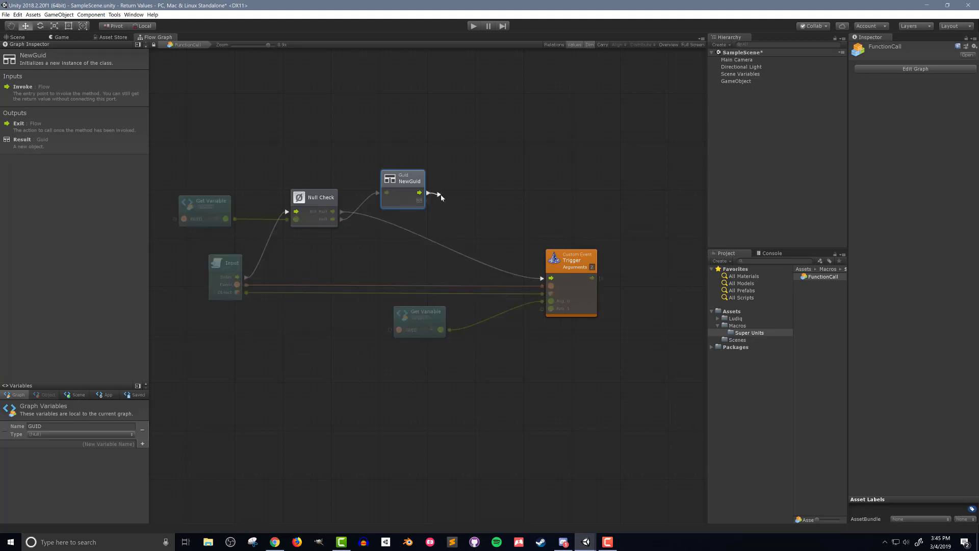
{"action": "left_click", "coordinate": [434, 194]}
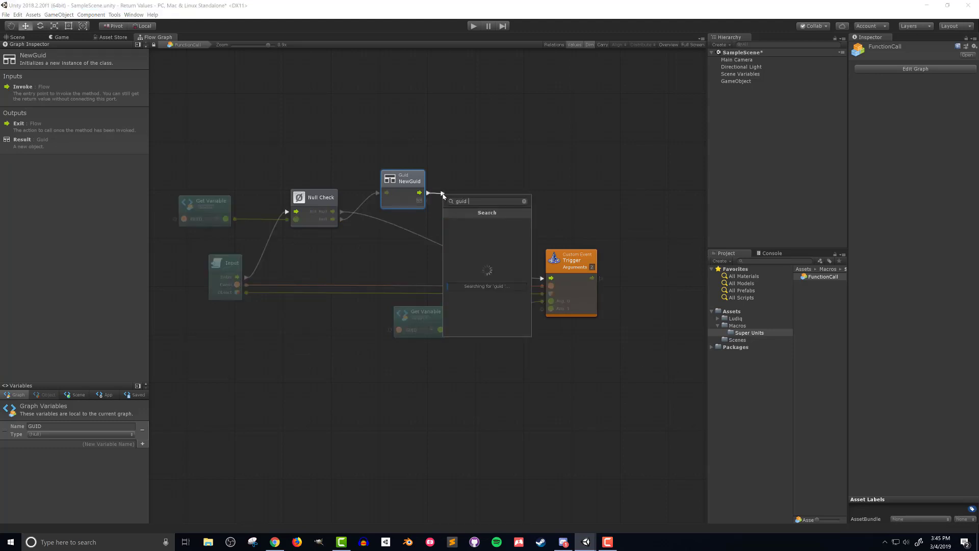
{"action": "left_click", "coordinate": [487, 201]}
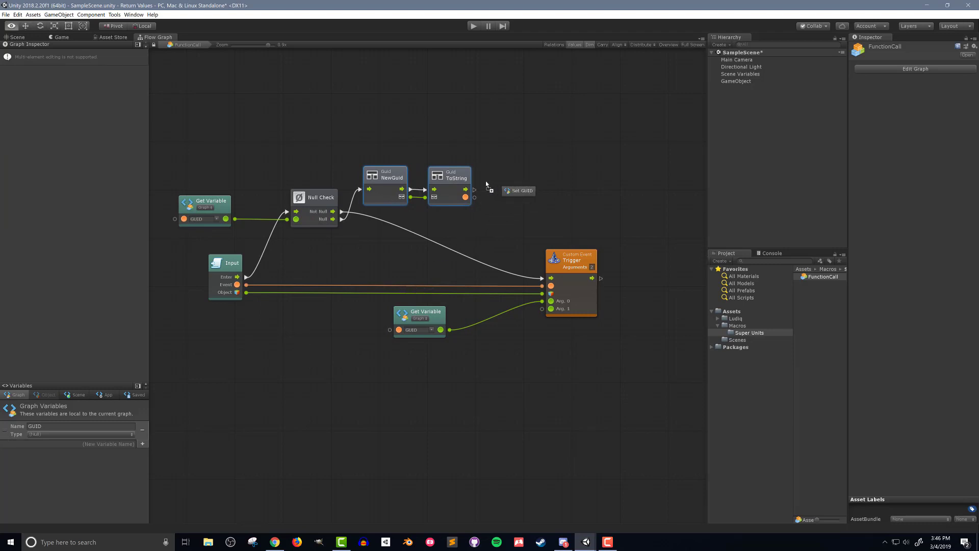
{"action": "left_click", "coordinate": [518, 190]}
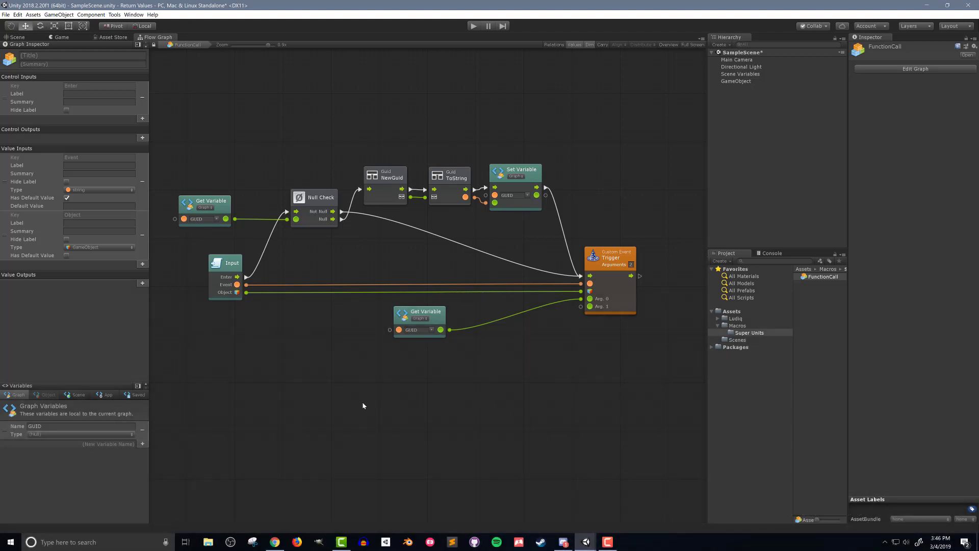
Add a Custom Event listener and wire the GUID variable value into its name
{"action": "left_click", "coordinate": [327, 404]}
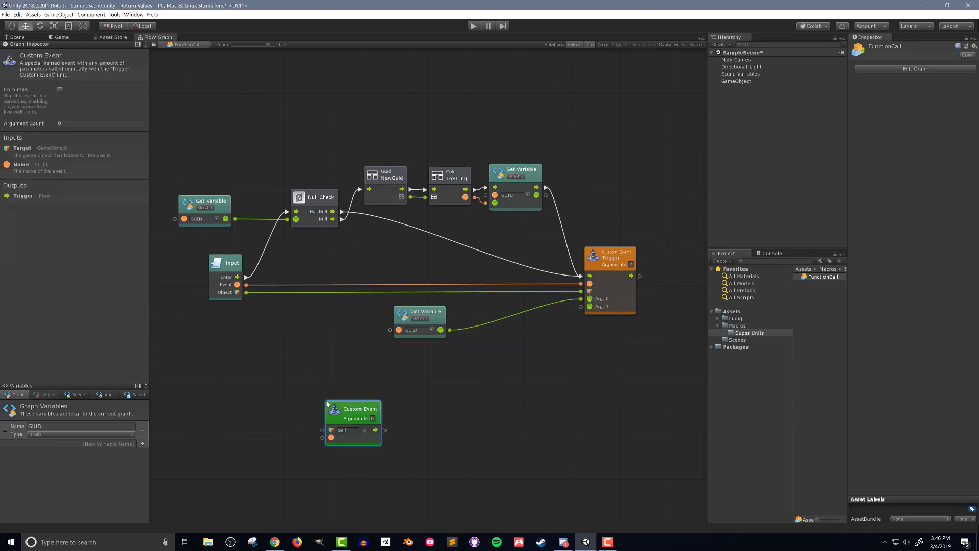
{"action": "left_click_drag", "start_coordinate": [352, 409], "coordinate": [514, 375]}
{"action": "type", "text": "1"}
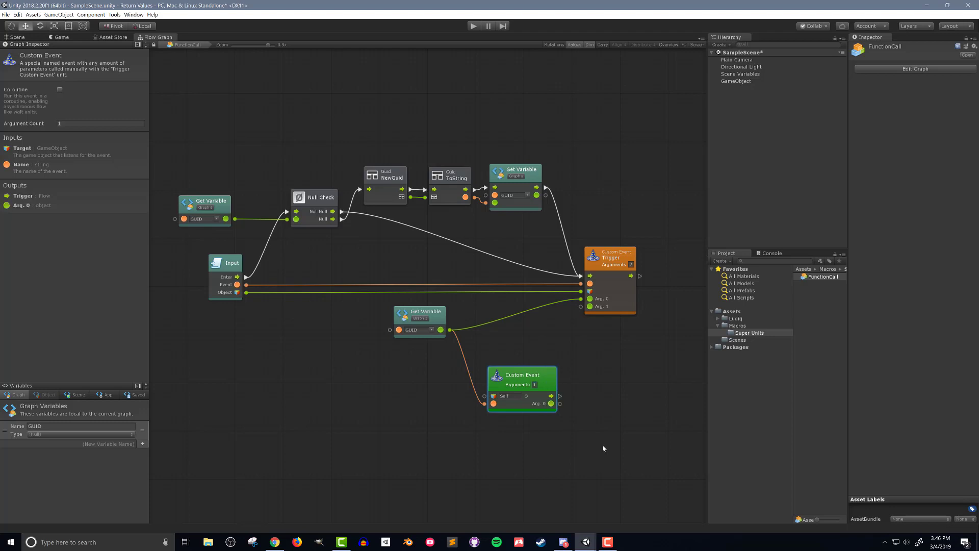
{"action": "mouse_move", "coordinate": [606, 391]}
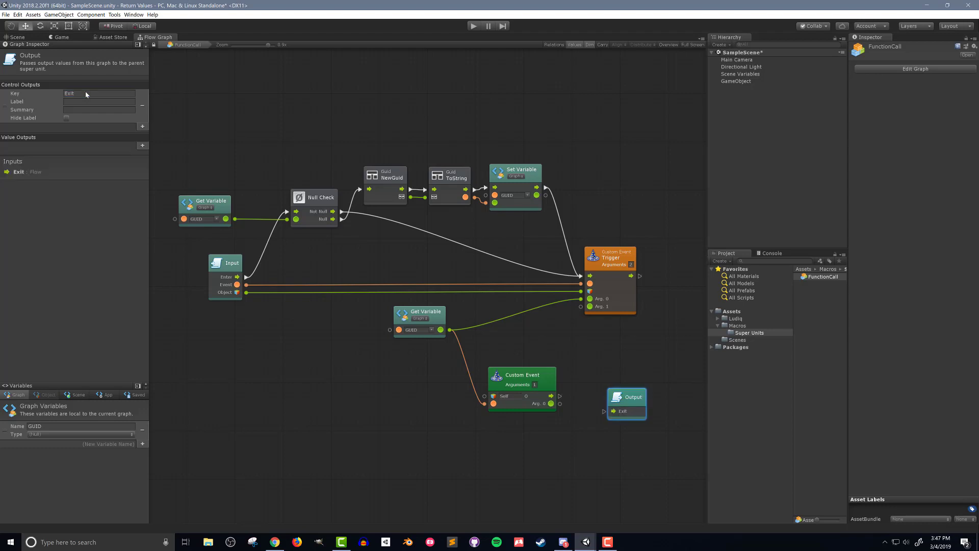
Add value output 'Return' of type object to the Output unit in Graph Inspector
{"action": "left_click", "coordinate": [142, 145]}
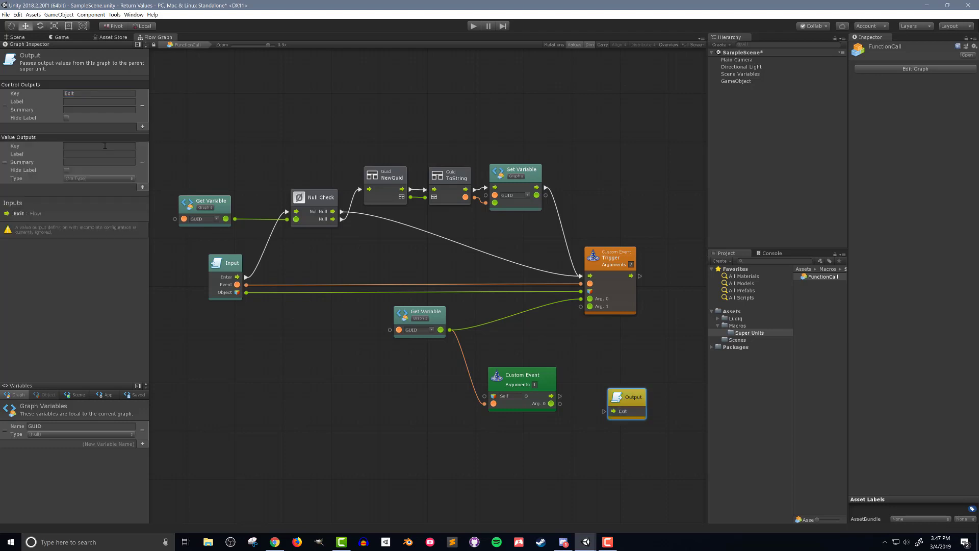
{"action": "type", "text": "Return"}
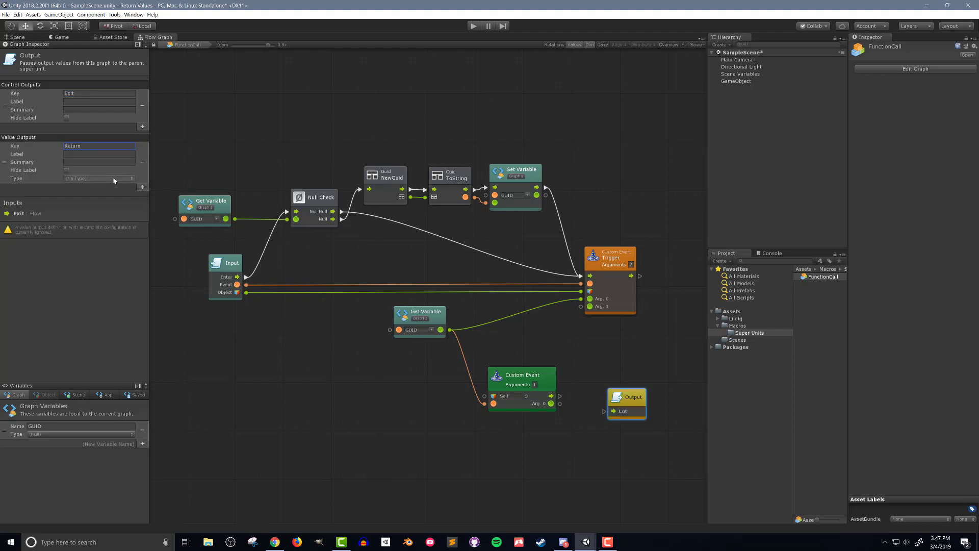
{"action": "type", "text": "obje"}
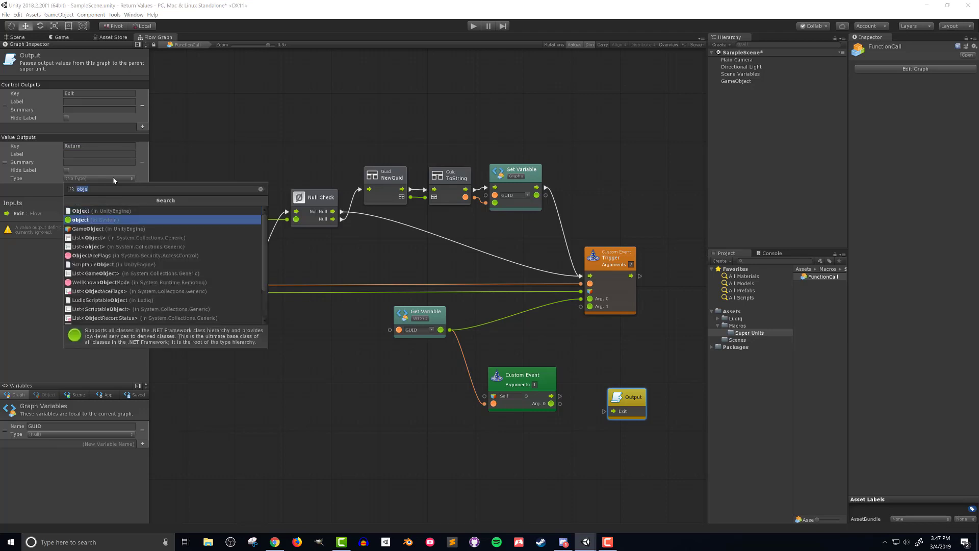
{"action": "left_click", "coordinate": [80, 220]}
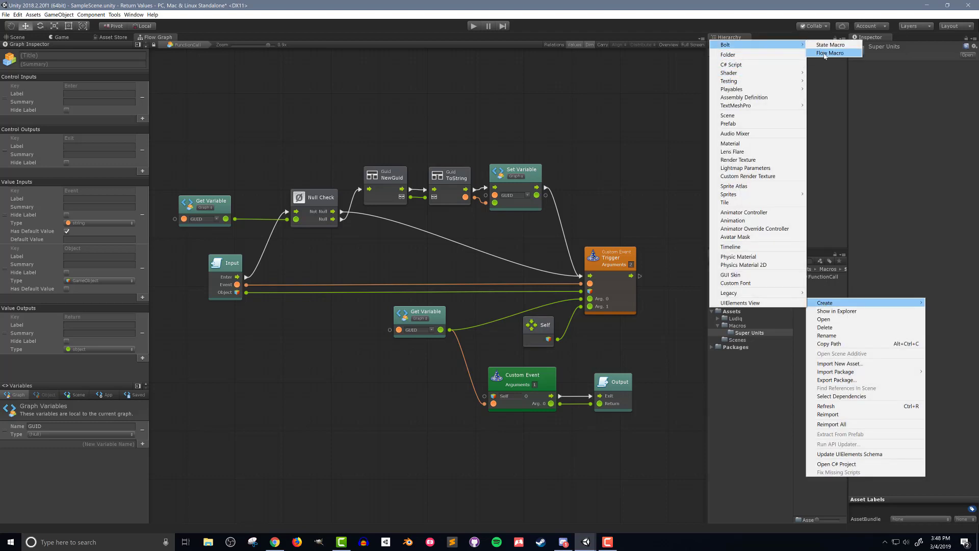
Create a flow macro named FunctionEvent and open its graph for editing
{"action": "left_click", "coordinate": [827, 53]}
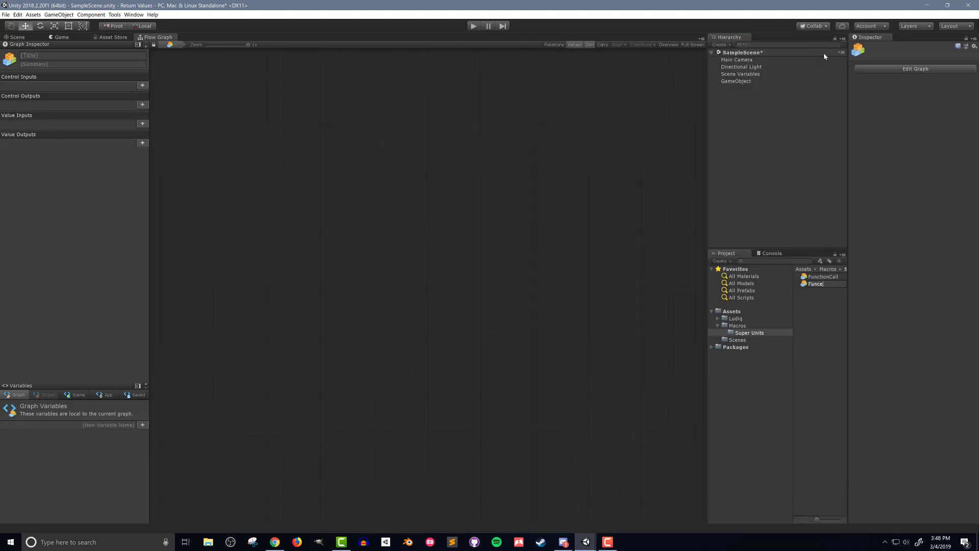
{"action": "type", "text": "FunctionEvent"}
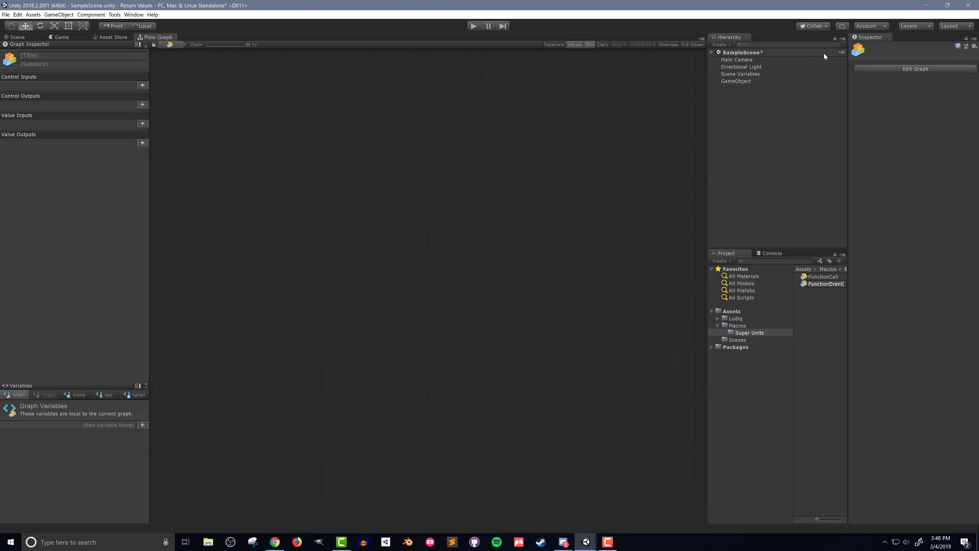
{"action": "left_click", "coordinate": [824, 283]}
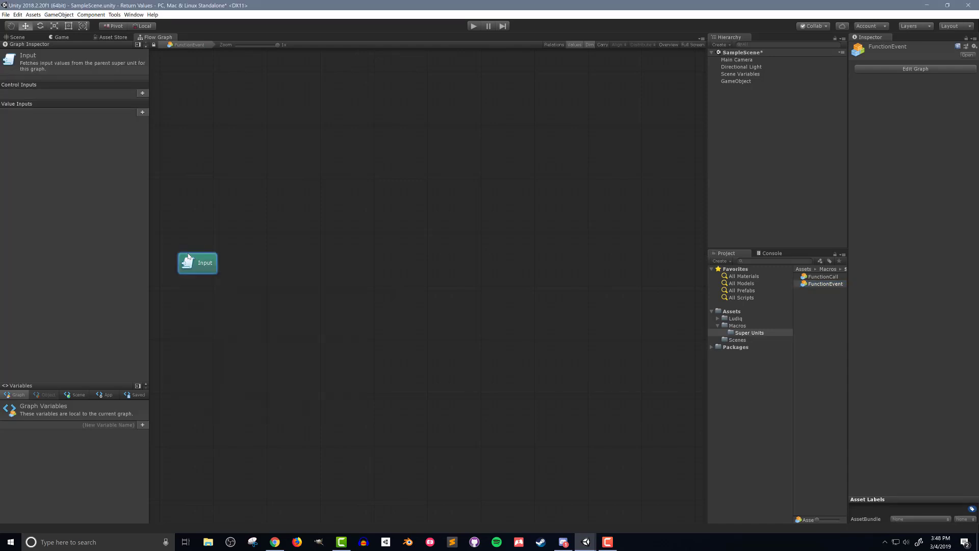
Add value input 'Event' of type string to FunctionEvent's Input unit
{"action": "left_click", "coordinate": [142, 112]}
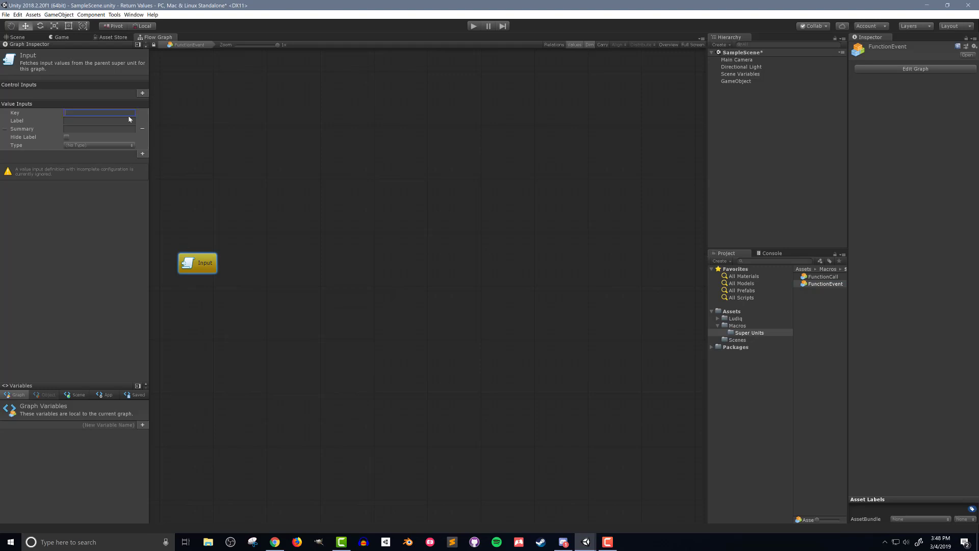
{"action": "type", "text": "Event"}
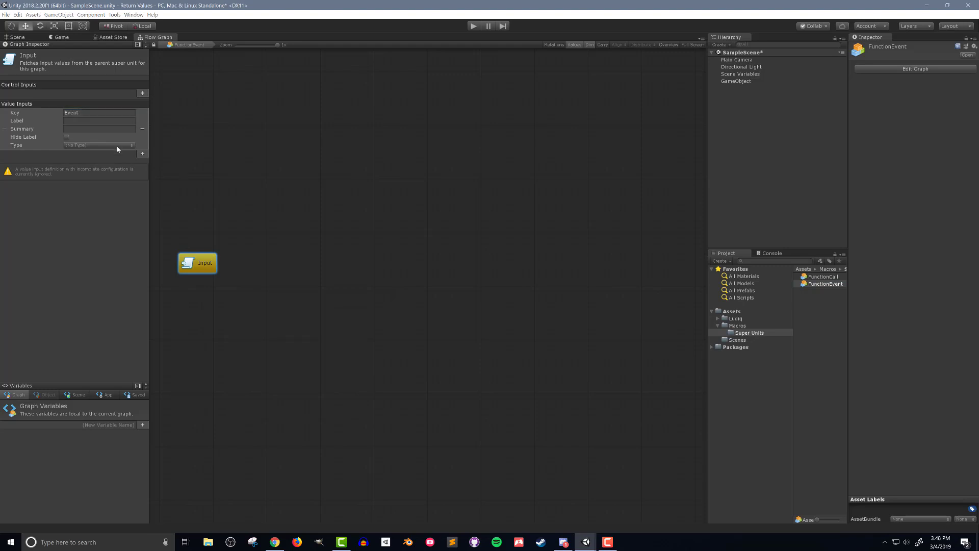
{"action": "left_click", "coordinate": [99, 145]}
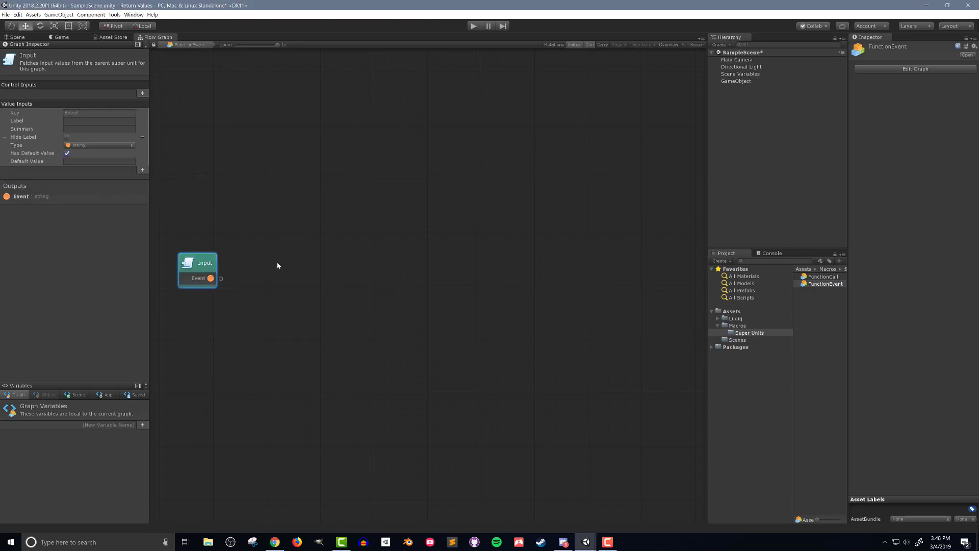
{"action": "right_click", "coordinate": [278, 265]}
{"action": "type", "text": "custom ev"}
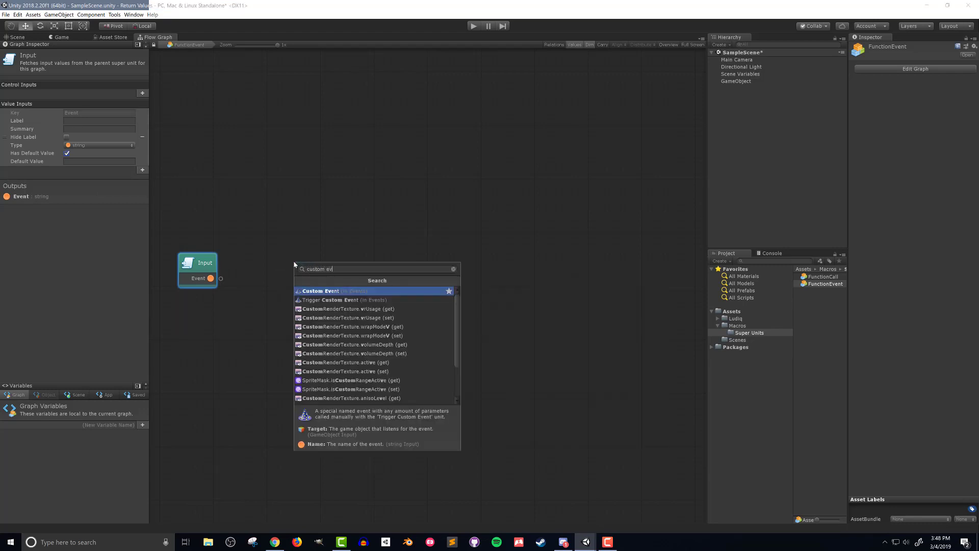
Add a two-argument Custom Event named by Input's Event, storing arguments as flow variables eventName and objectName
{"action": "left_click", "coordinate": [320, 291]}
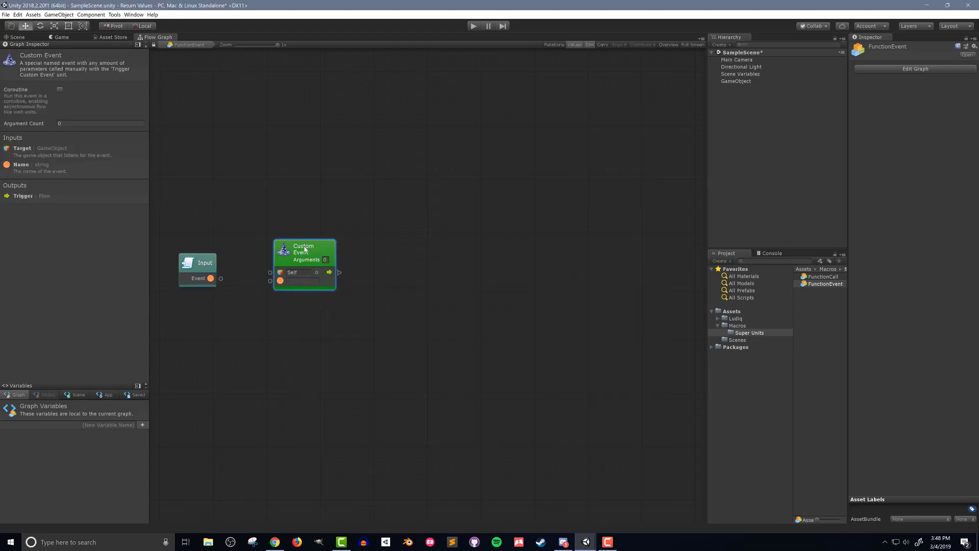
{"action": "left_click_drag", "start_coordinate": [219, 278], "coordinate": [268, 281]}
{"action": "type", "text": "2"}
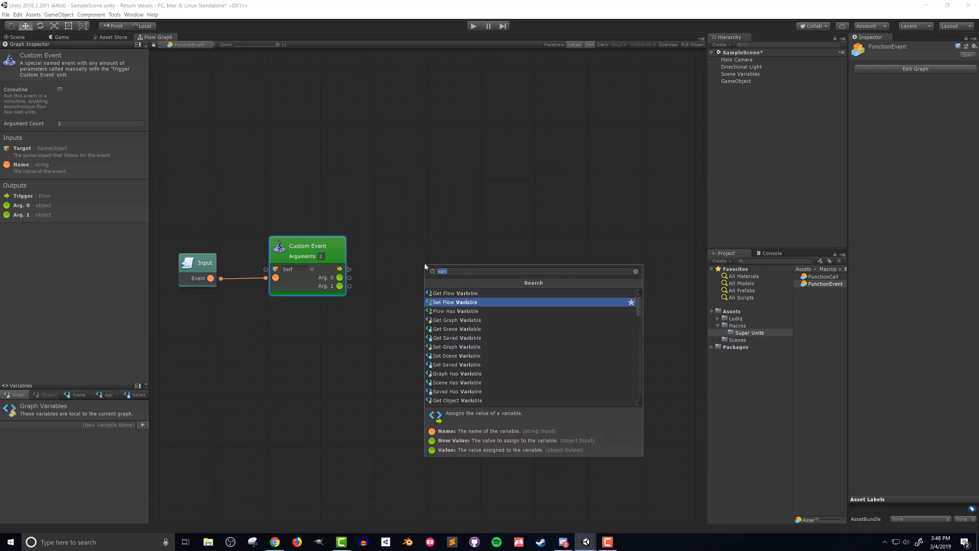
{"action": "left_click", "coordinate": [454, 302]}
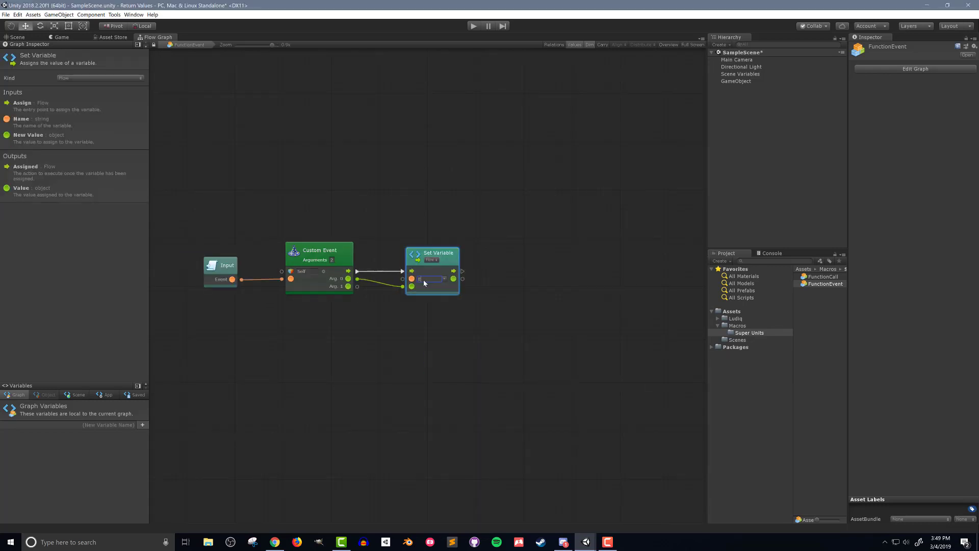
{"action": "type", "text": "eventName"}
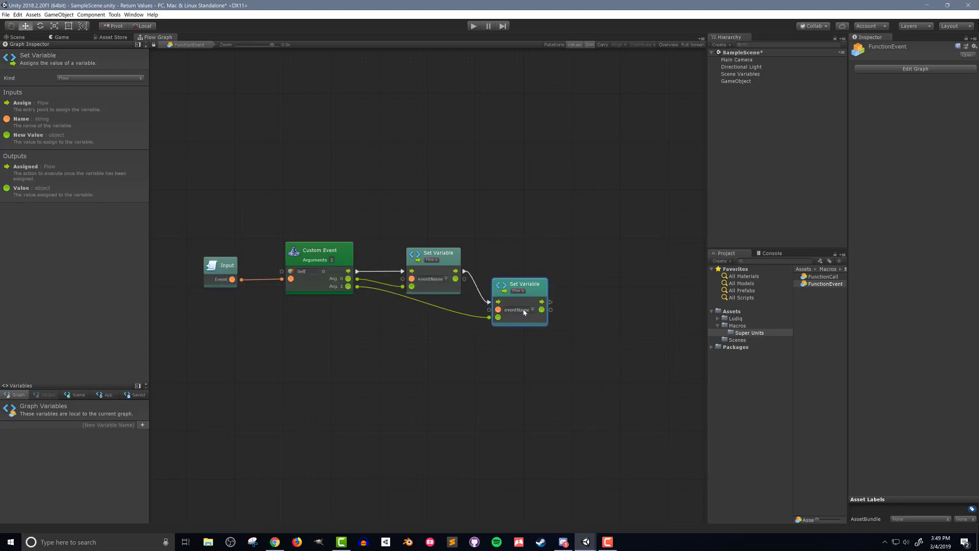
{"action": "type", "text": "objectName"}
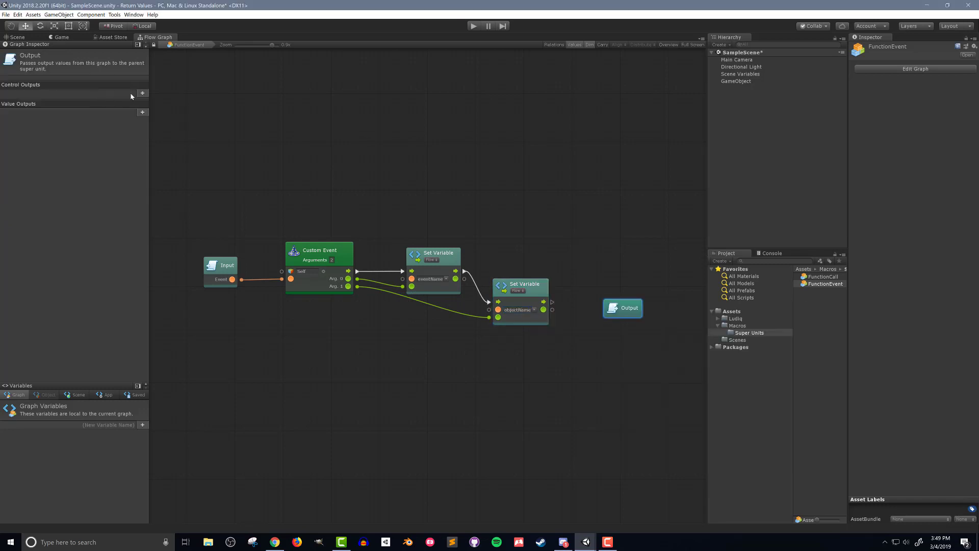
Create the FunctionReturn flow macro in Super Units and open its graph
{"action": "left_click", "coordinate": [143, 93]}
{"action": "type", "text": "FunctionReturn"}
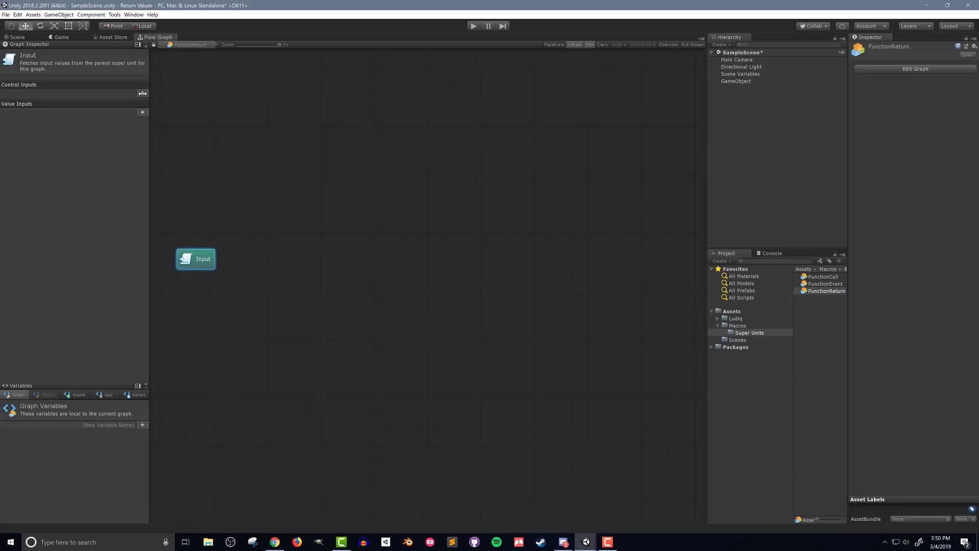
Add an Enter control input and an object-typed Return value input to FunctionReturn's Input
{"action": "left_click", "coordinate": [142, 94]}
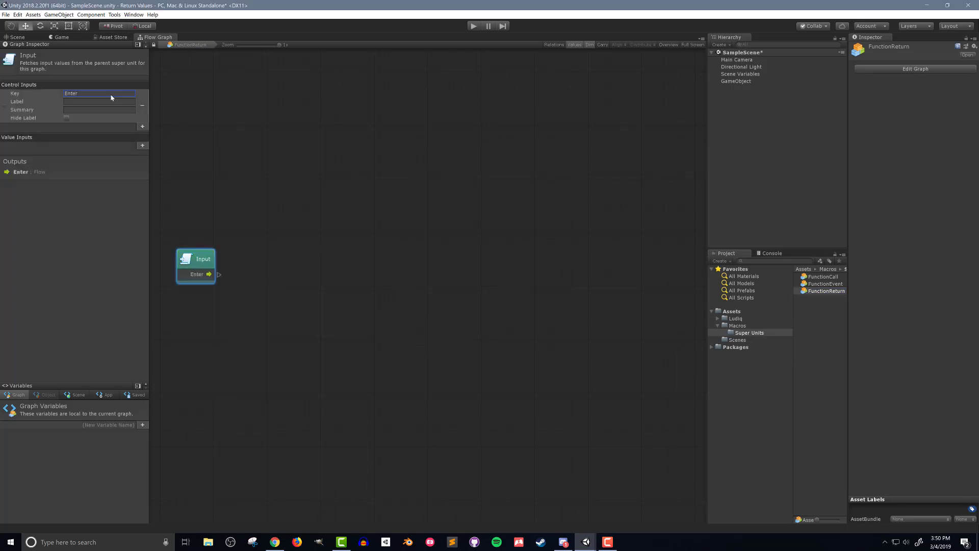
{"action": "left_click", "coordinate": [143, 145]}
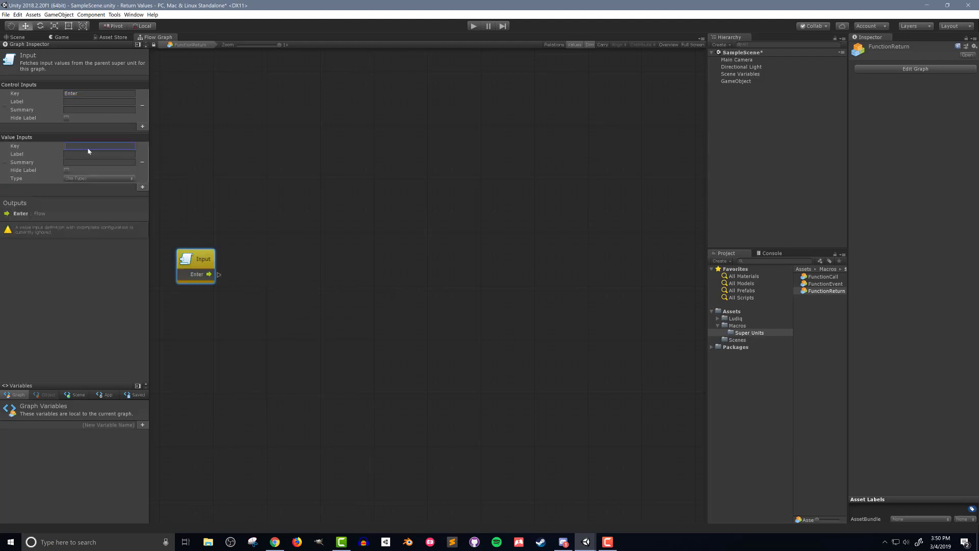
{"action": "left_click", "coordinate": [98, 178]}
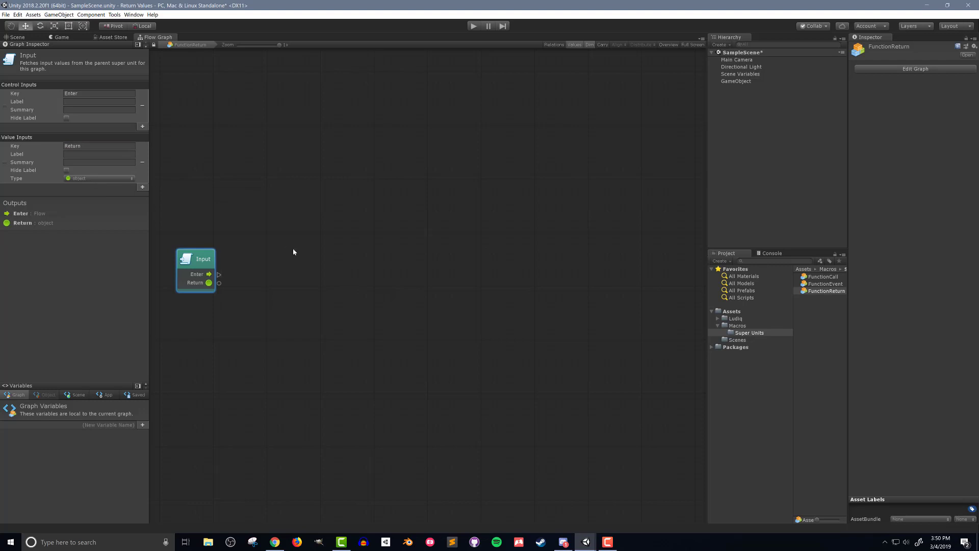
{"action": "type", "text": "trigger cus"}
{"action": "type", "text": "variab"}
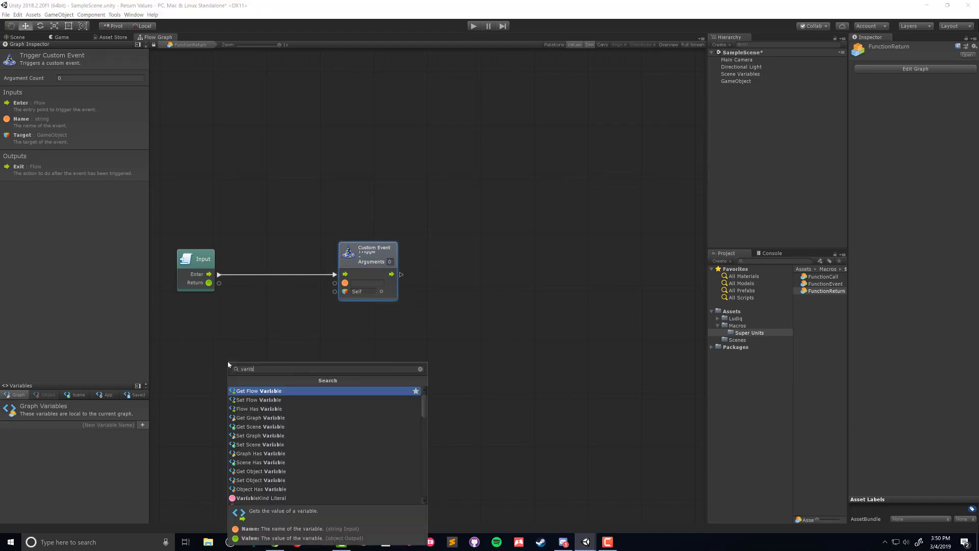
Feed Get Variable eventName and objectName into Trigger Custom Event, with Return as Arg. 0
{"action": "left_click", "coordinate": [258, 391]}
{"action": "type", "text": "eventName"}
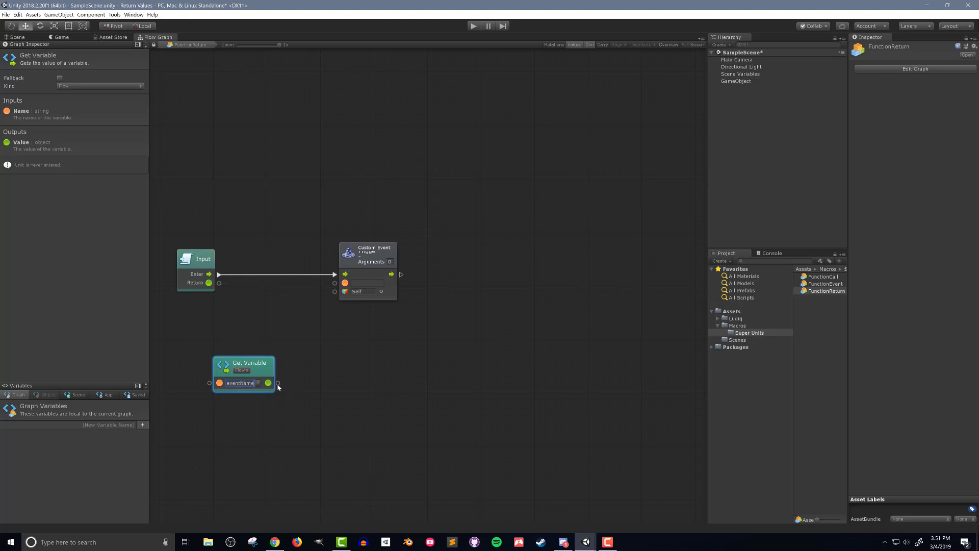
{"action": "left_click_drag", "start_coordinate": [269, 383], "coordinate": [344, 282]}
{"action": "type", "text": "objectName"}
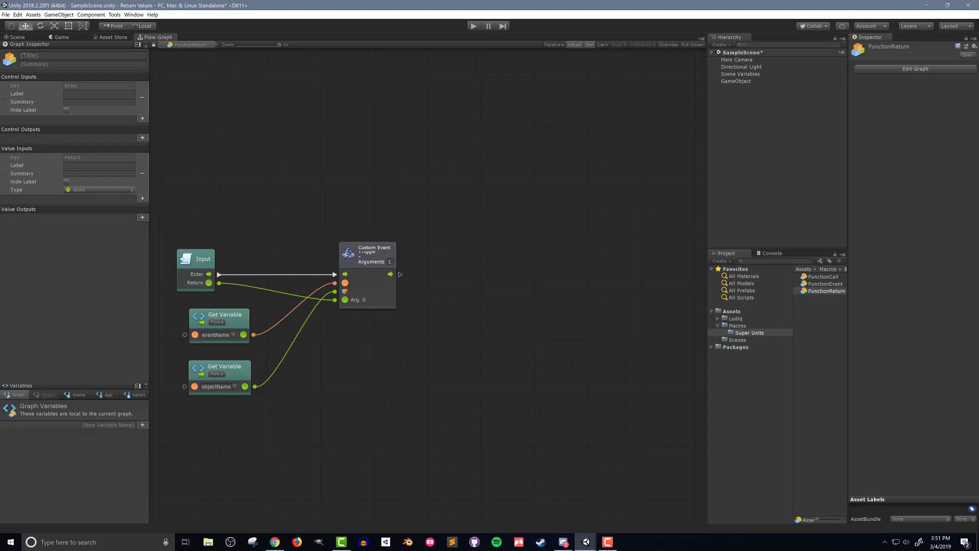
{"action": "mouse_move", "coordinate": [450, 315]}
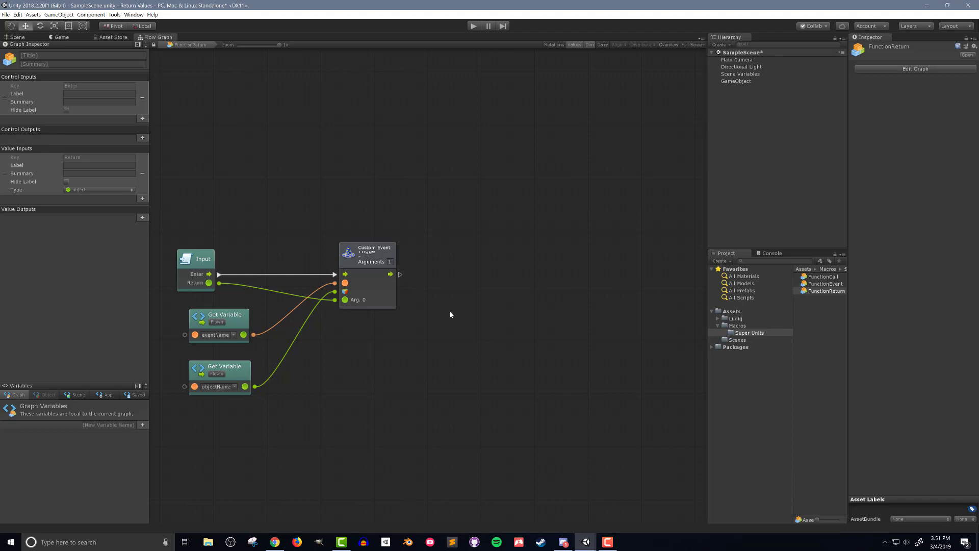
{"action": "mouse_move", "coordinate": [748, 328]}
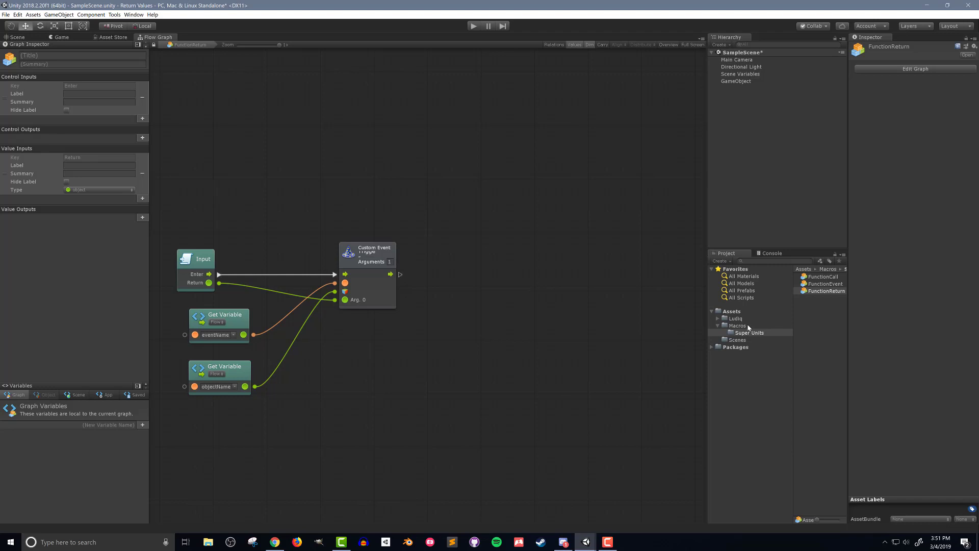
{"action": "left_click", "coordinate": [737, 325]}
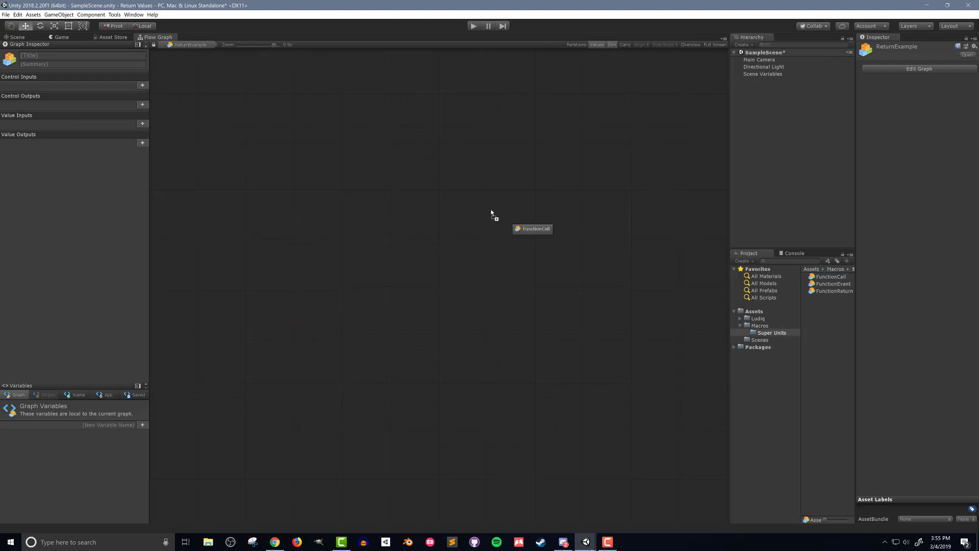
Place FunctionCall after Start with event 'test' and a Self unit as its Object
{"action": "left_click", "coordinate": [532, 229]}
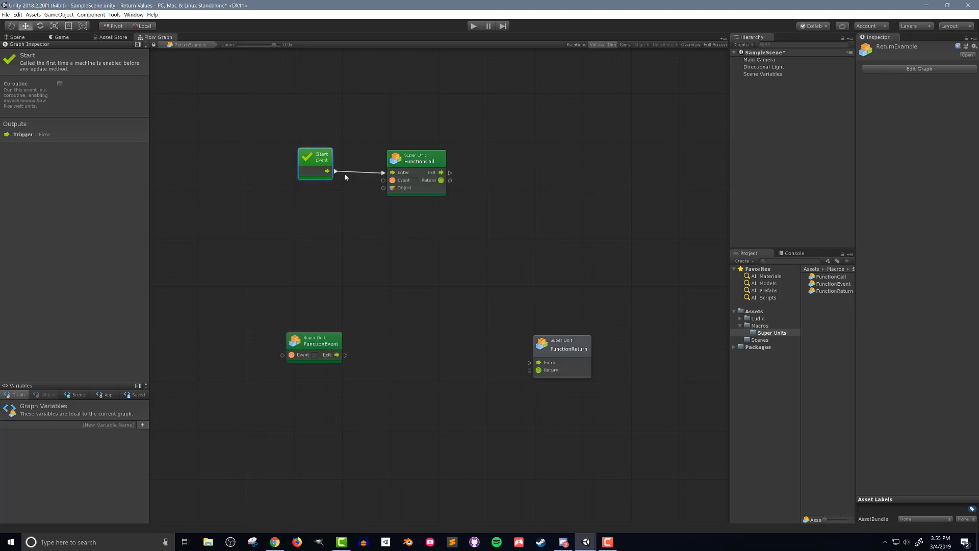
{"action": "left_click", "coordinate": [416, 158]}
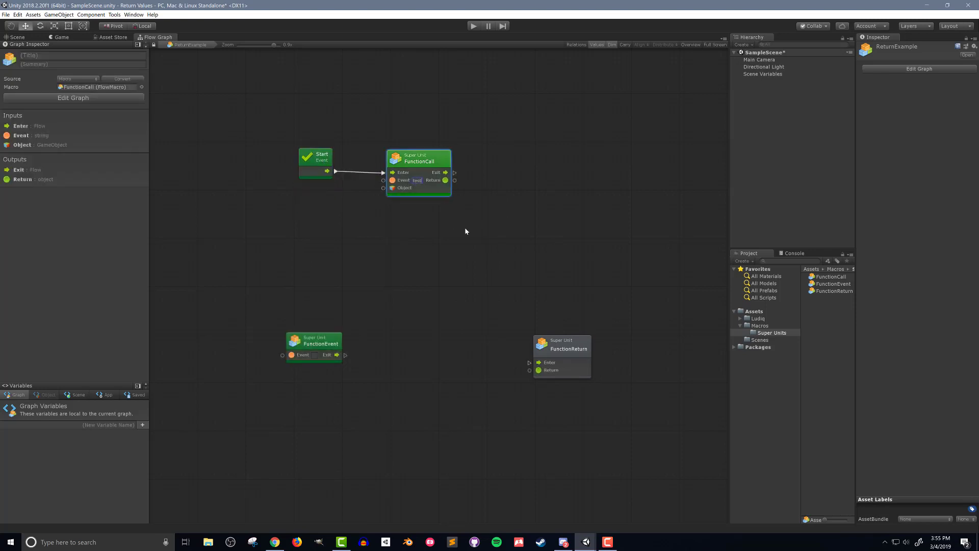
{"action": "mouse_move", "coordinate": [333, 205]}
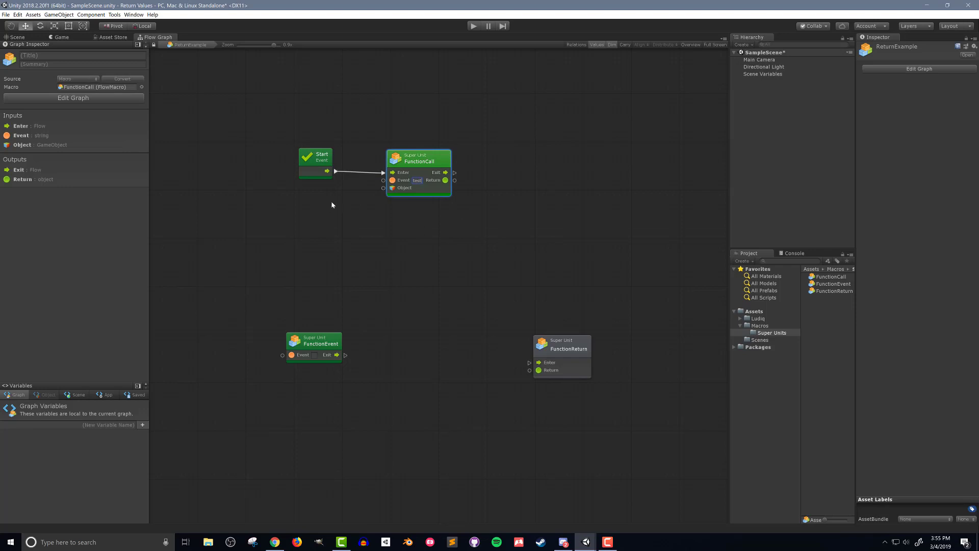
{"action": "right_click", "coordinate": [332, 205]}
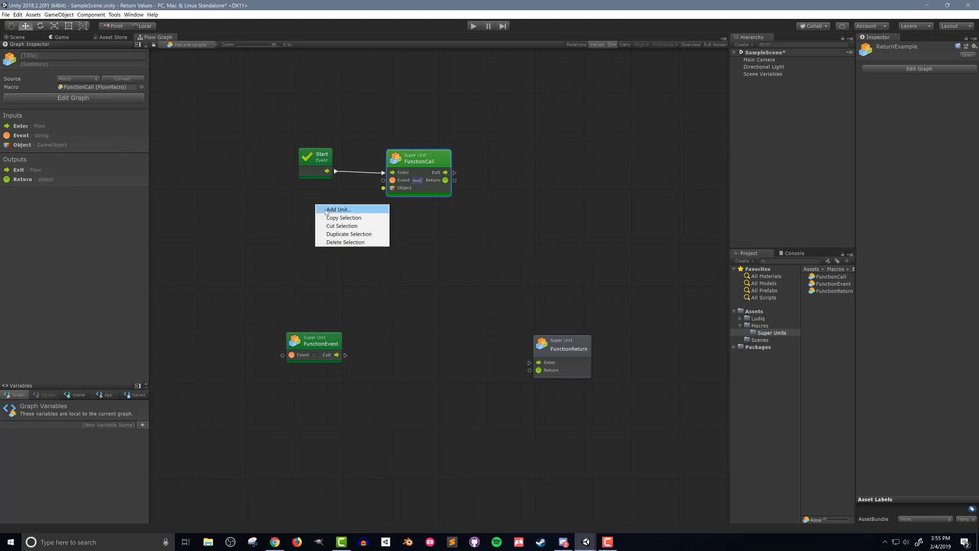
{"action": "left_click", "coordinate": [338, 210]}
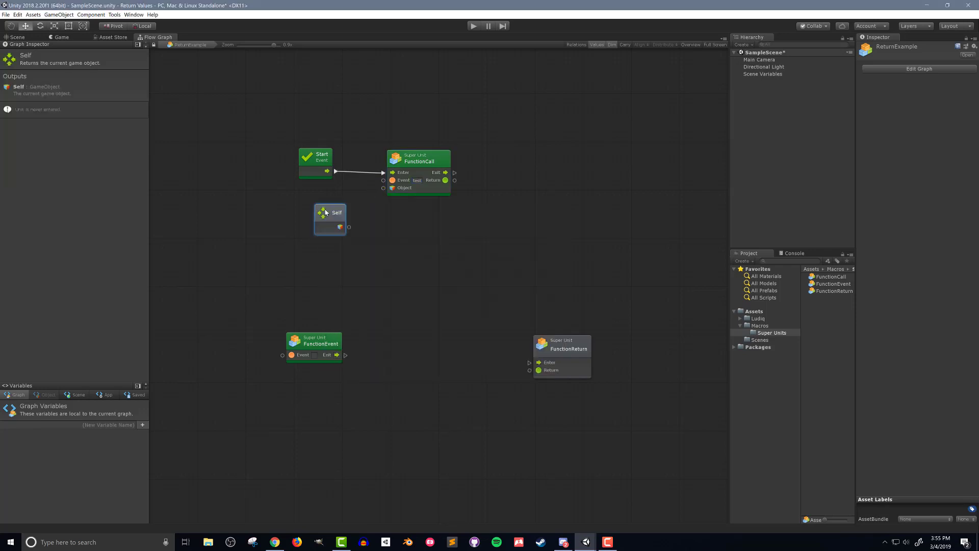
{"action": "left_click_drag", "start_coordinate": [340, 226], "coordinate": [384, 188]}
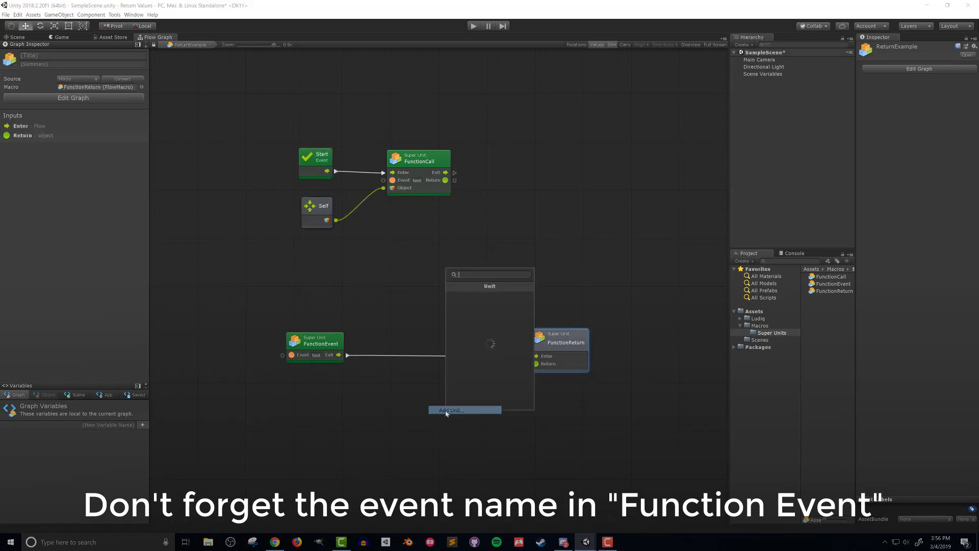
Connect a string literal 'Hello World!' to FunctionReturn's Return input
{"action": "left_click", "coordinate": [489, 344]}
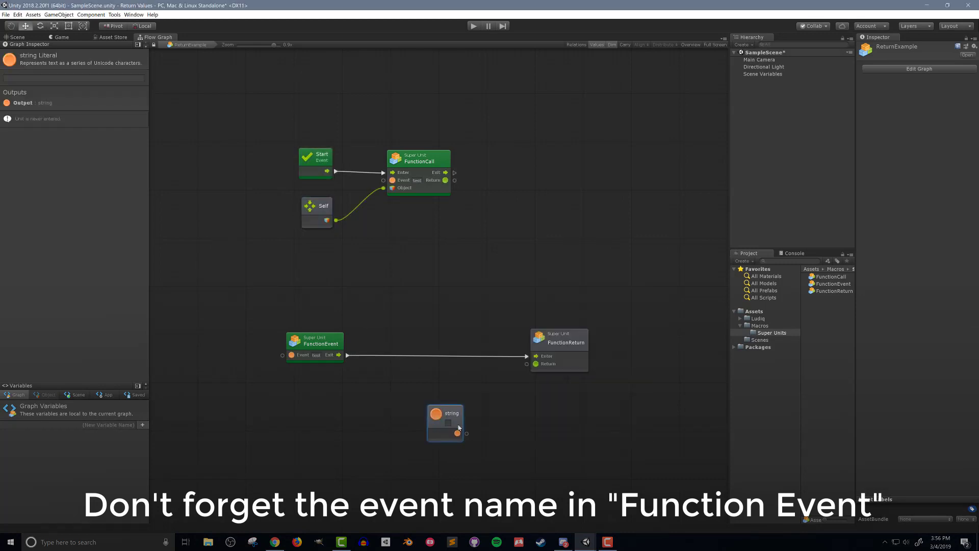
{"action": "left_click_drag", "start_coordinate": [458, 432], "coordinate": [526, 364]}
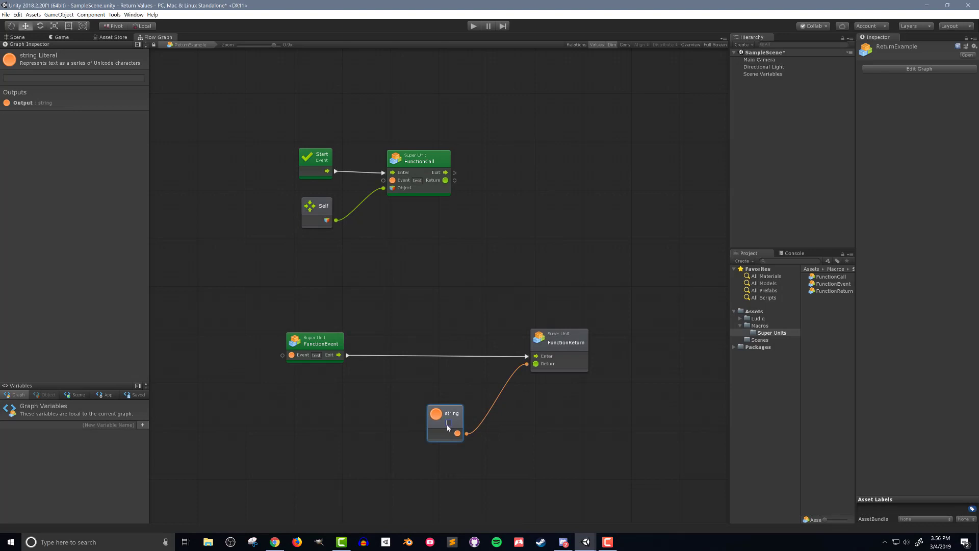
{"action": "type", "text": "Hello World!"}
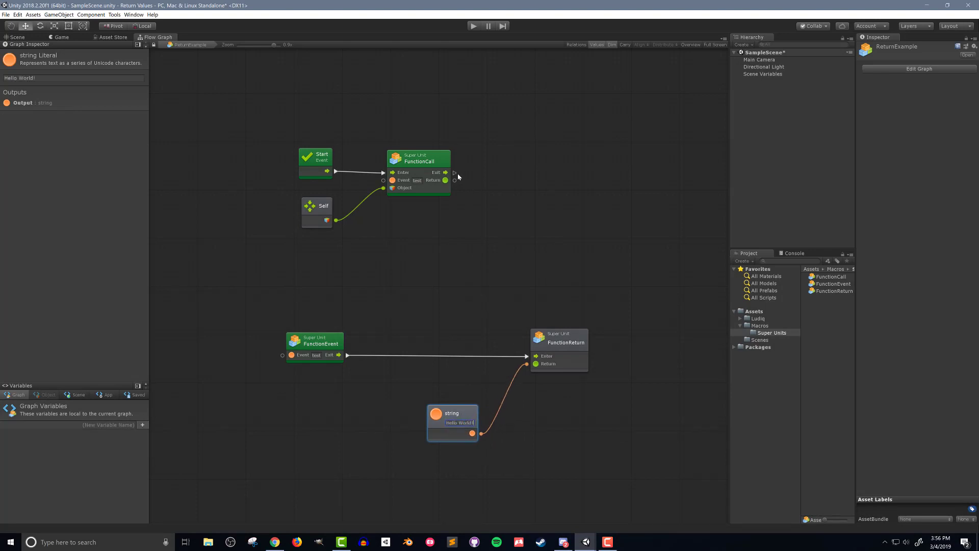
Add a Debug Log unit after FunctionCall's Exit to log the returned value
{"action": "left_click", "coordinate": [445, 172]}
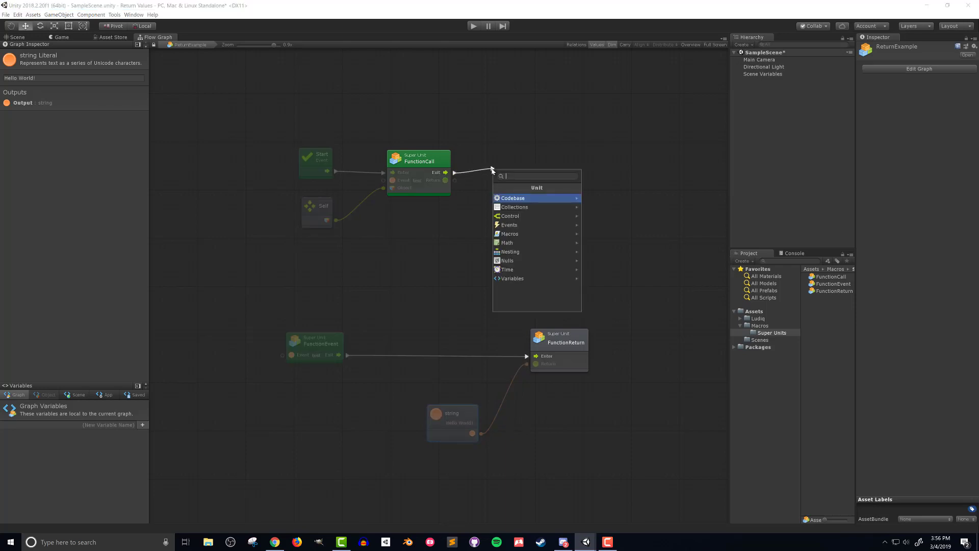
{"action": "type", "text": "debug"}
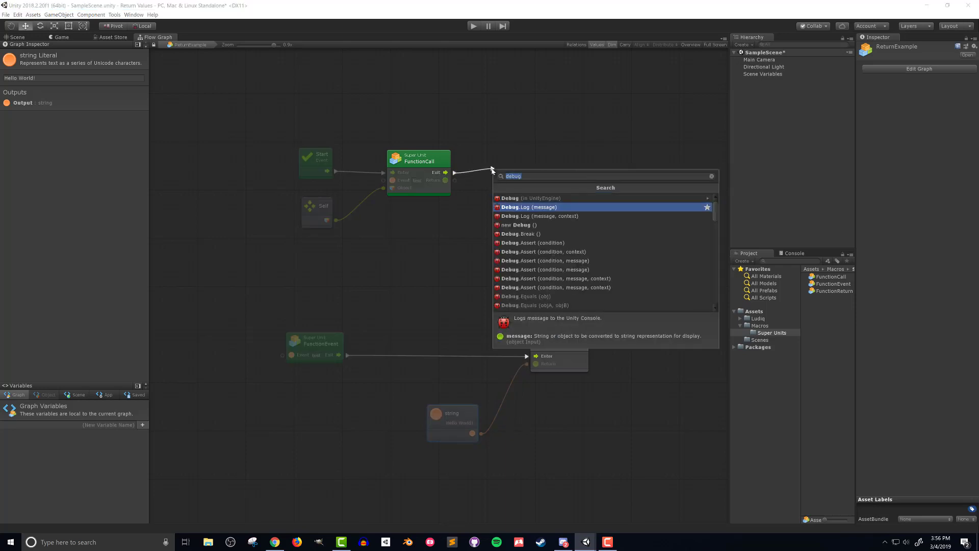
{"action": "left_click", "coordinate": [528, 207]}
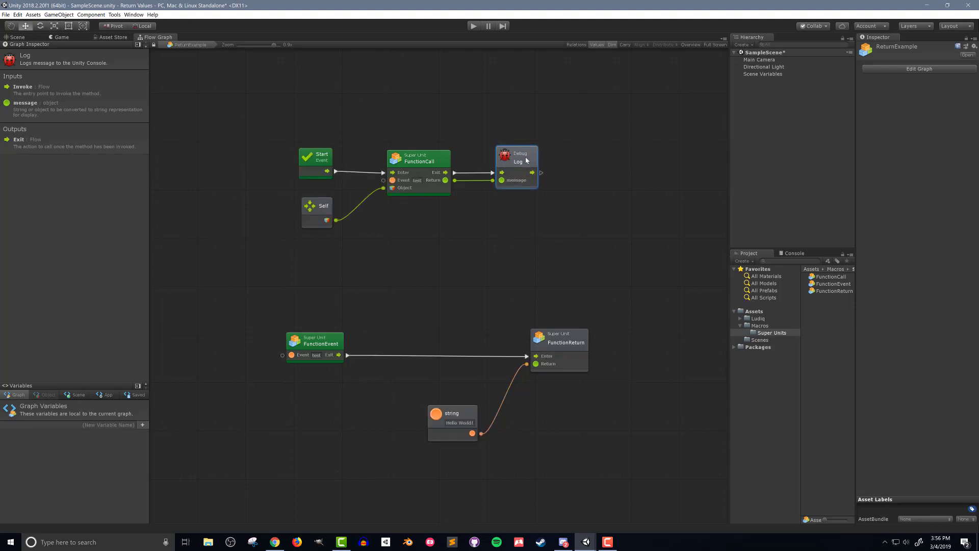
Enter play mode and check the Console for the 'Hello World!' message
{"action": "left_click", "coordinate": [475, 26]}
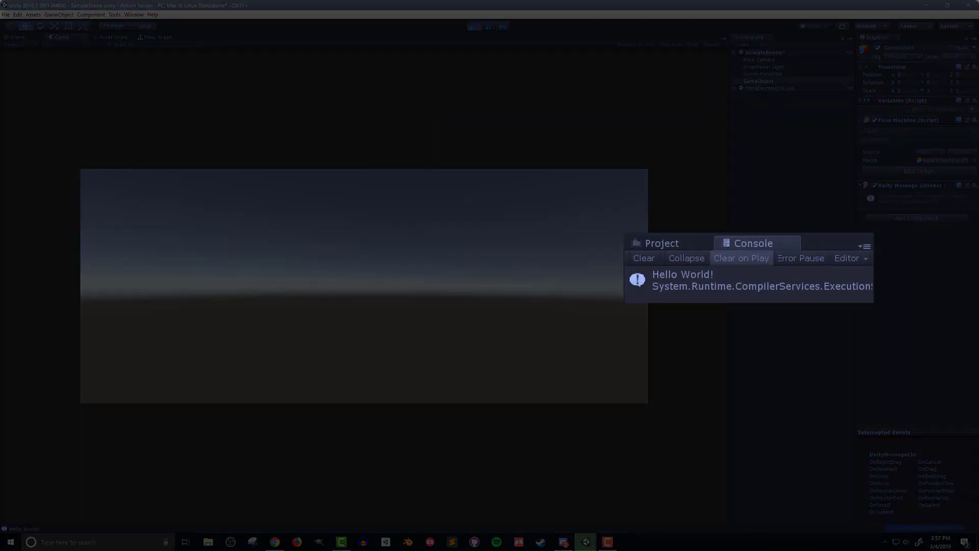
{"action": "left_click", "coordinate": [156, 36]}
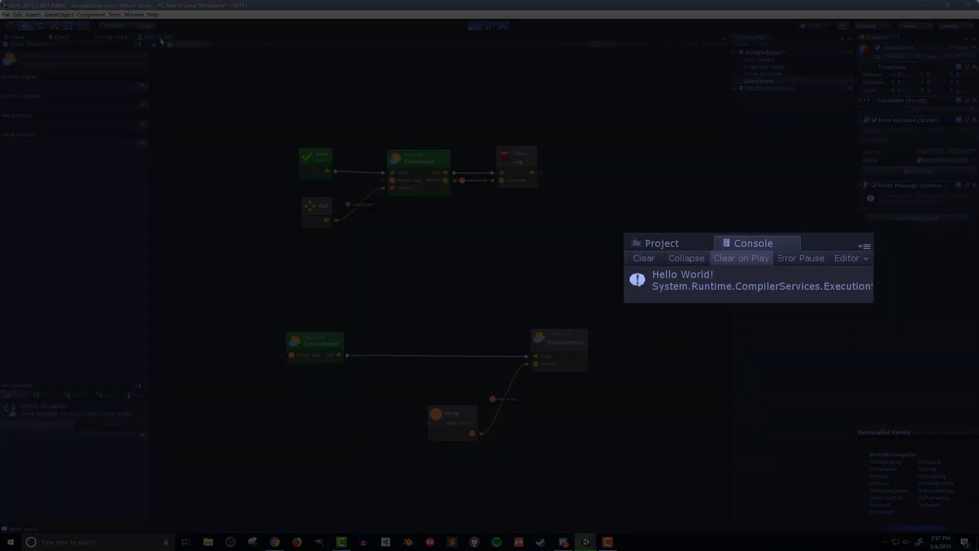